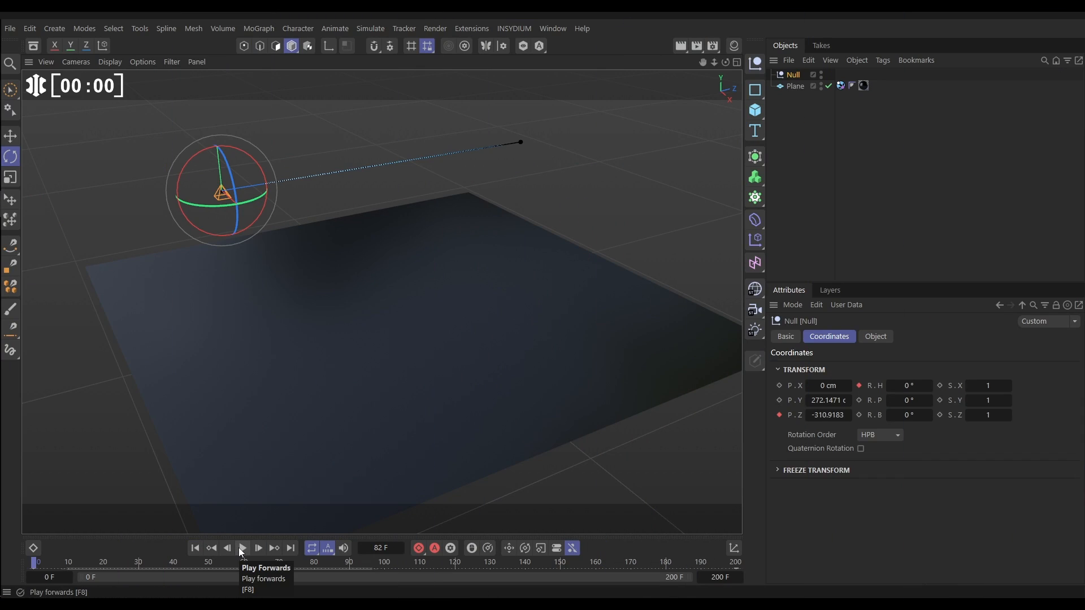
# Step: Preview the null's animation, then add an mtRayline object from INSYDIUM MeshTools
pyautogui.click(242, 548)
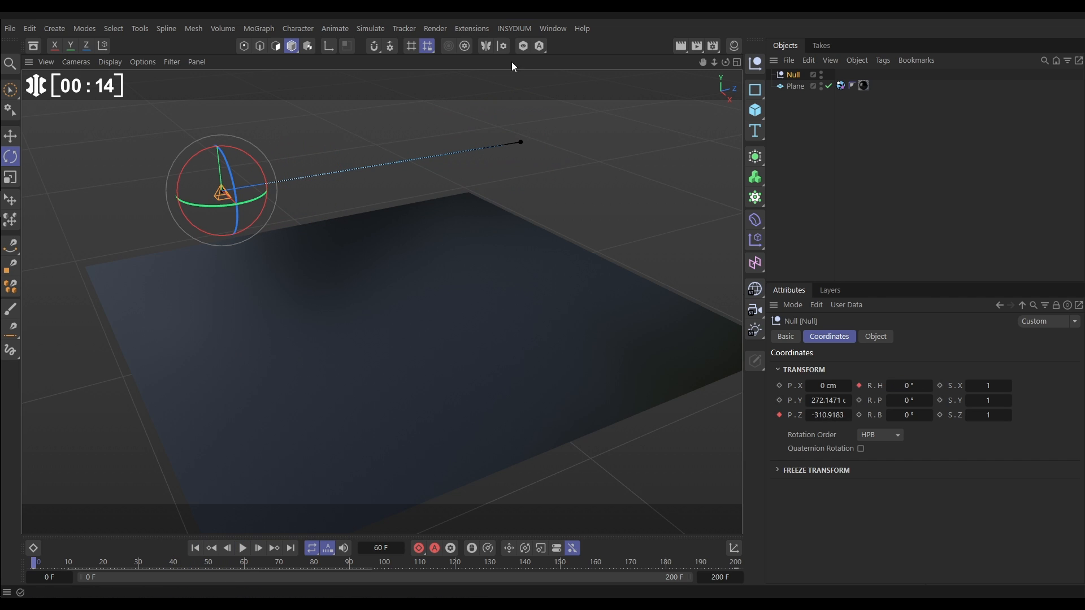
pyautogui.click(513, 28)
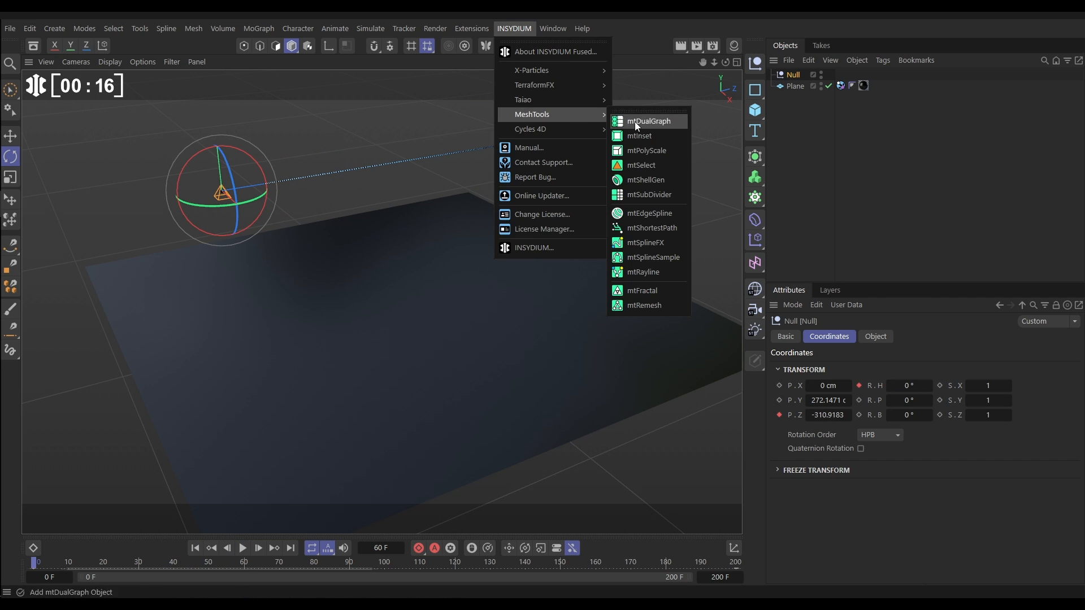
pyautogui.moveTo(643, 272)
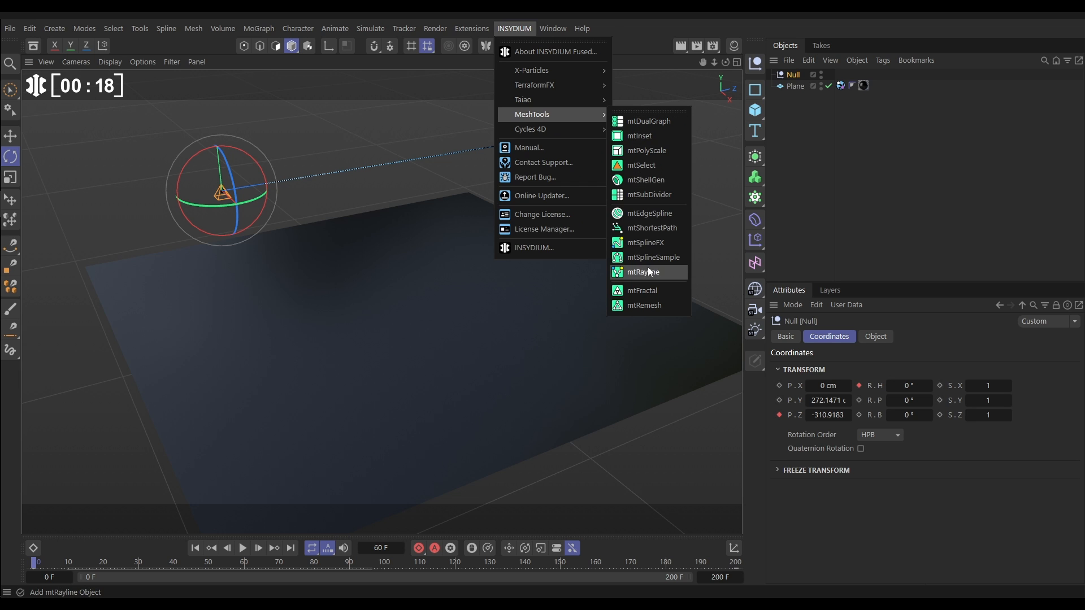
pyautogui.click(643, 272)
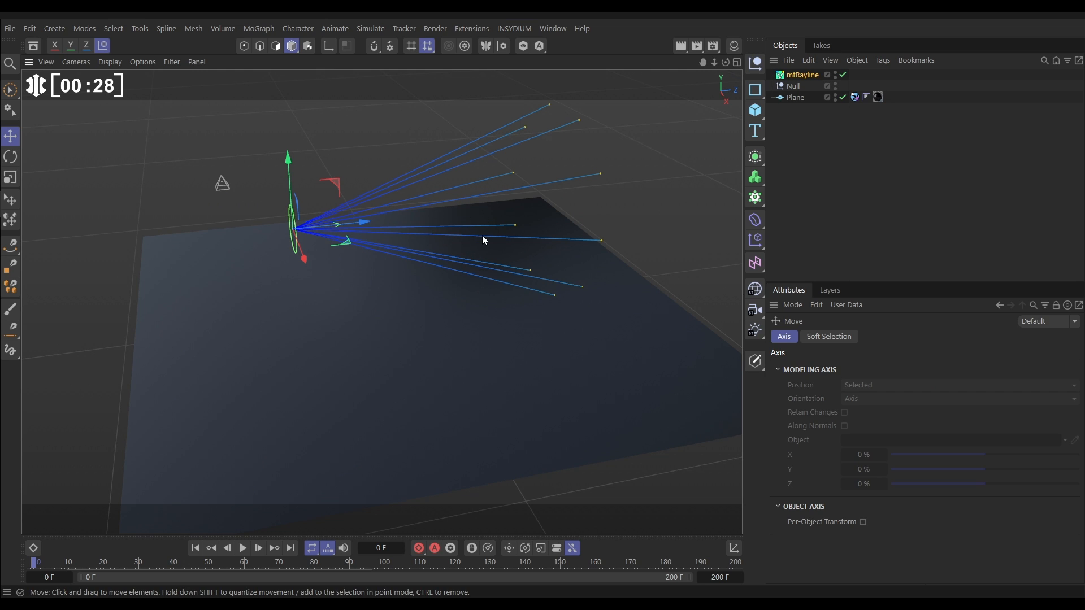
# Step: Rotate the rayline down toward the plane and enable Single Shot for its rays
pyautogui.click(829, 337)
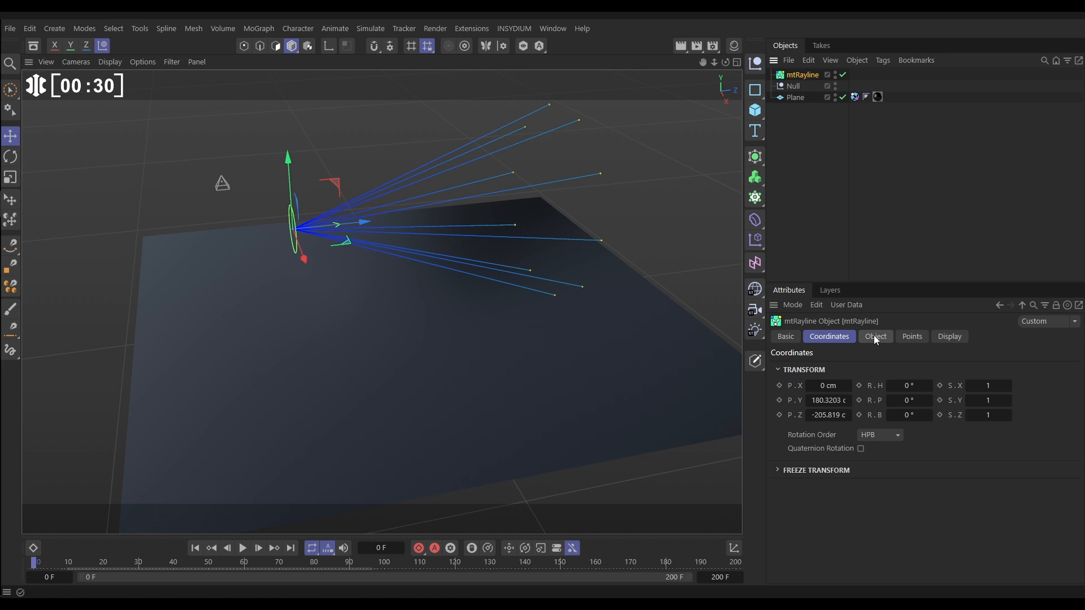
pyautogui.click(874, 336)
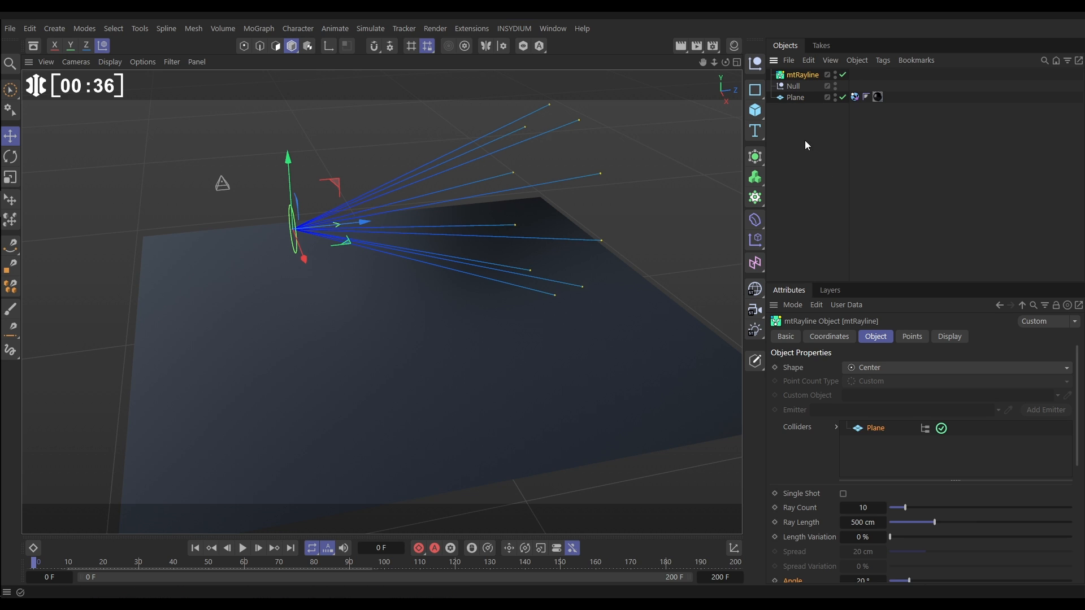
pyautogui.click(11, 157)
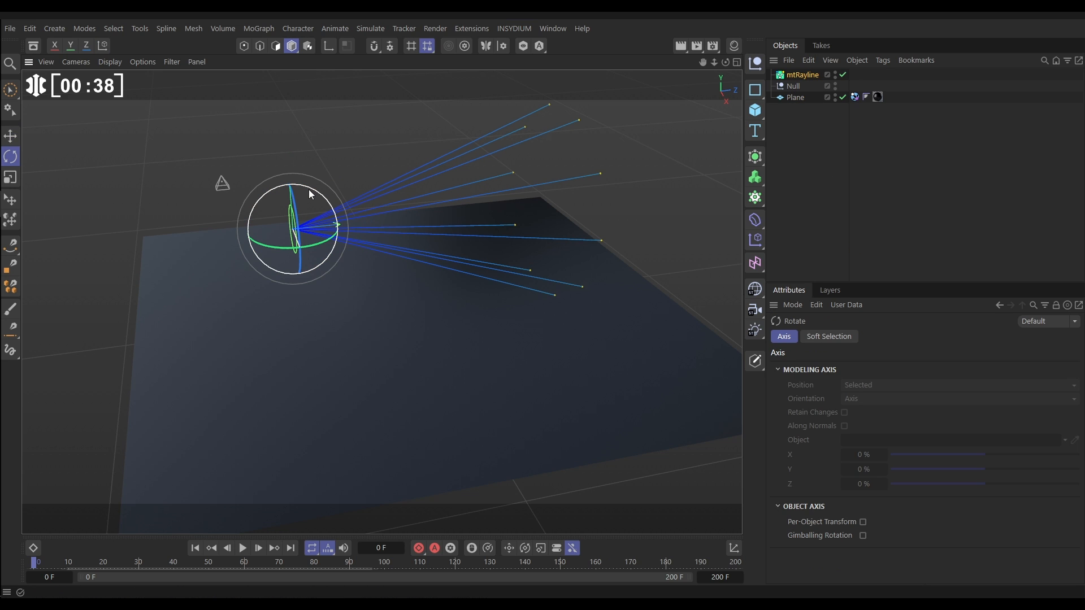
pyautogui.moveTo(304, 201); pyautogui.dragTo(322, 208)
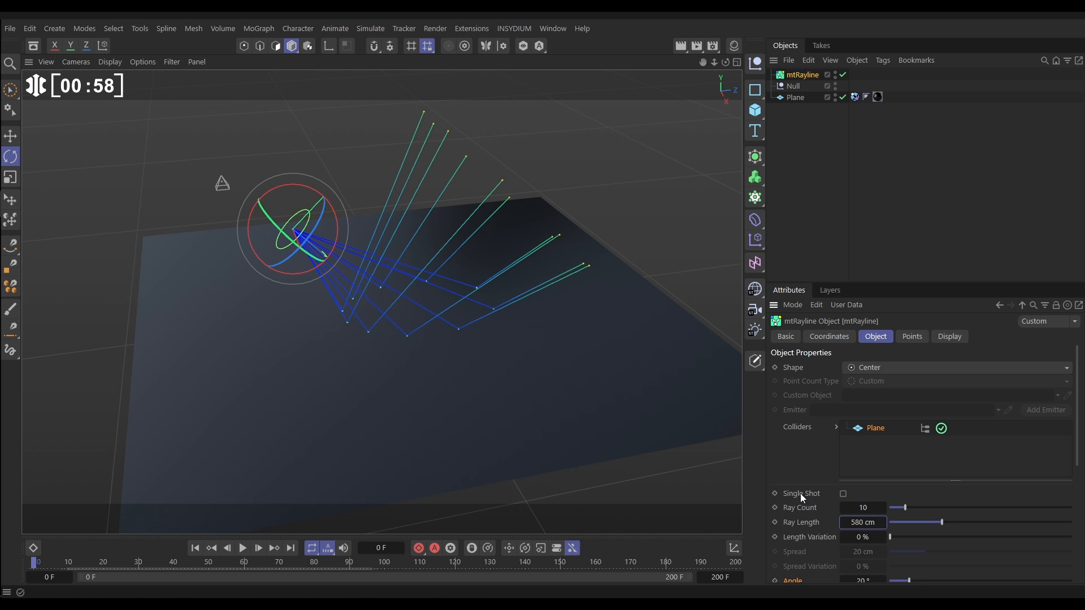
pyautogui.click(843, 494)
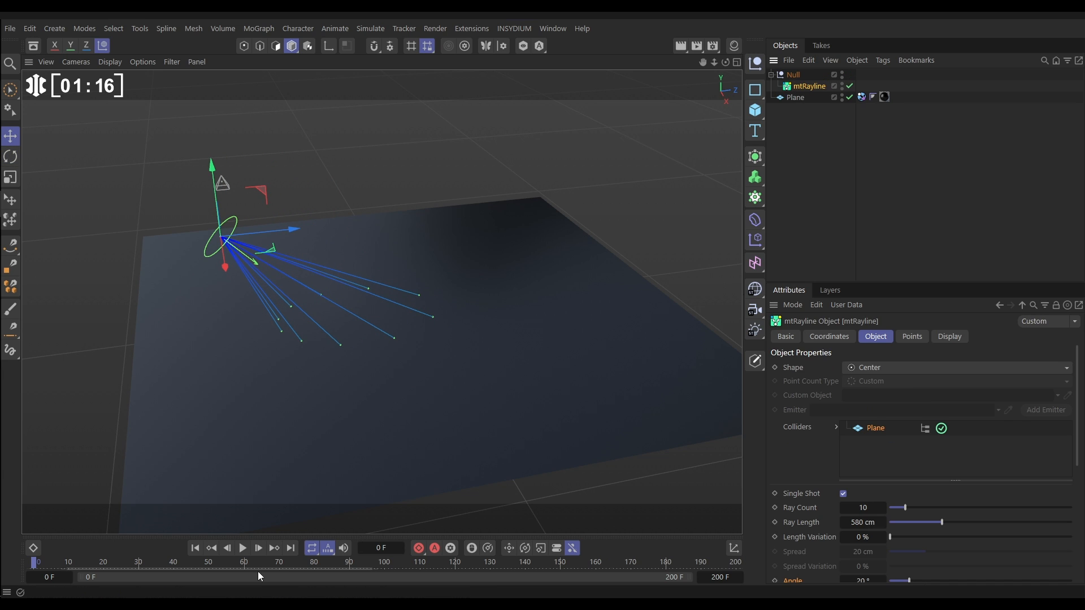
pyautogui.click(243, 547)
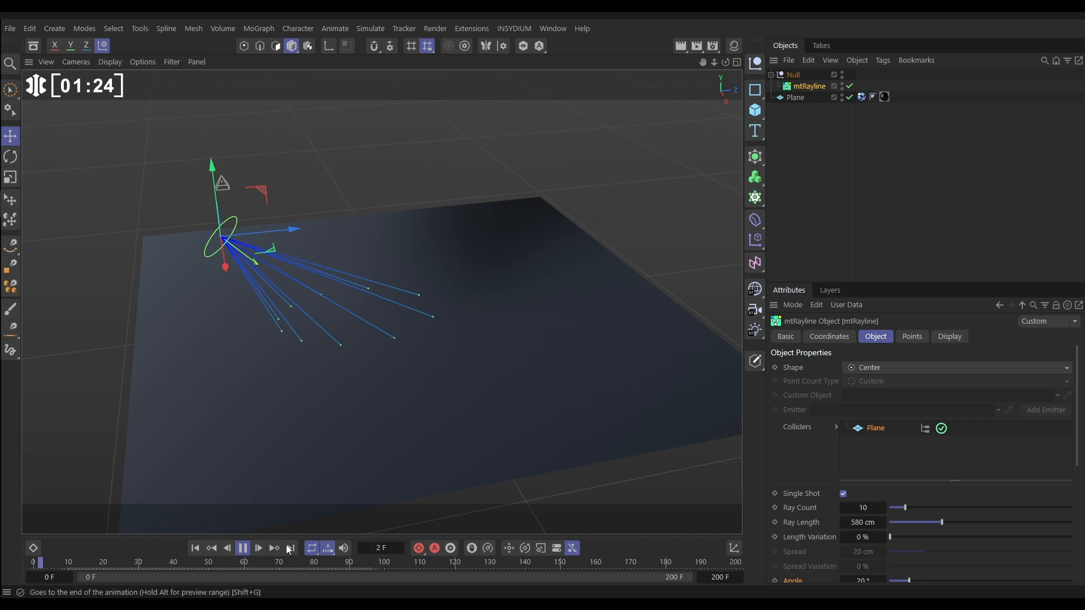
pyautogui.click(243, 548)
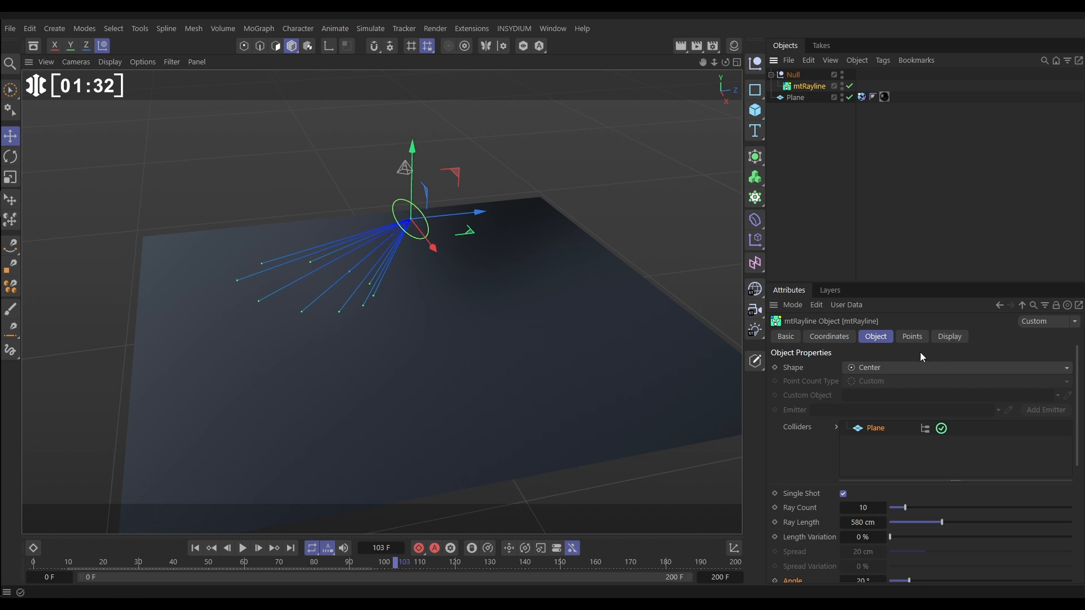
# Step: Disable Display Gradient and the start/end/contact point markers, and set the ray colour to orange
pyautogui.click(948, 337)
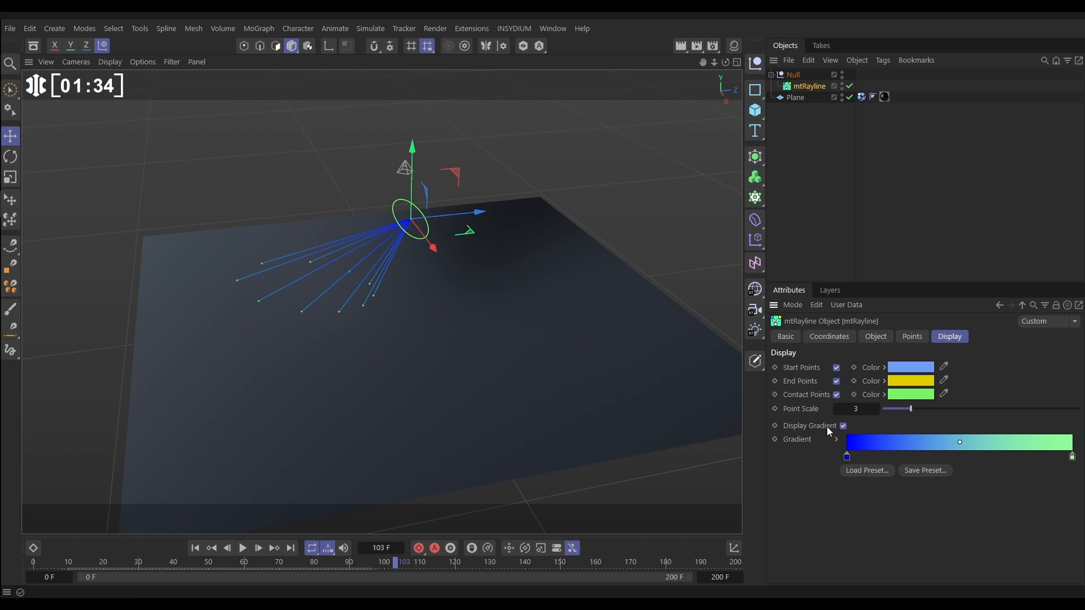
pyautogui.click(843, 426)
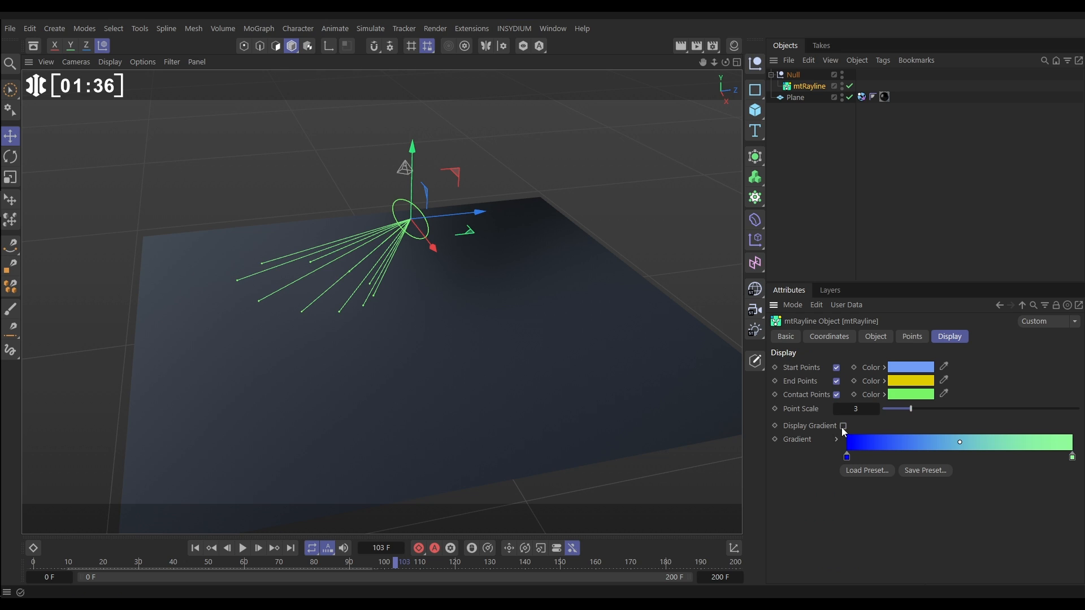
pyautogui.click(835, 366)
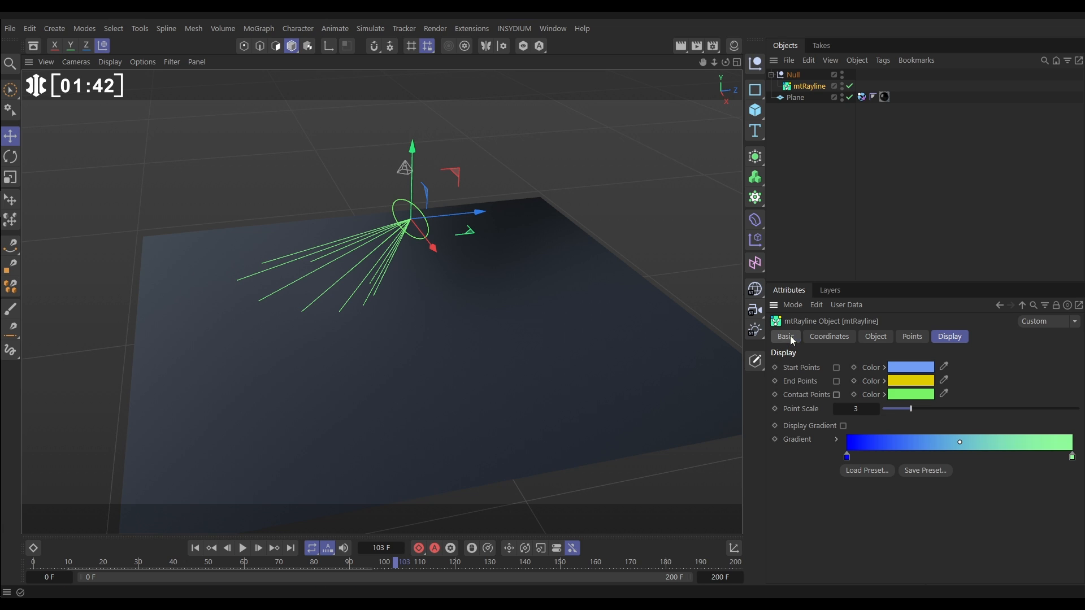
pyautogui.click(784, 337)
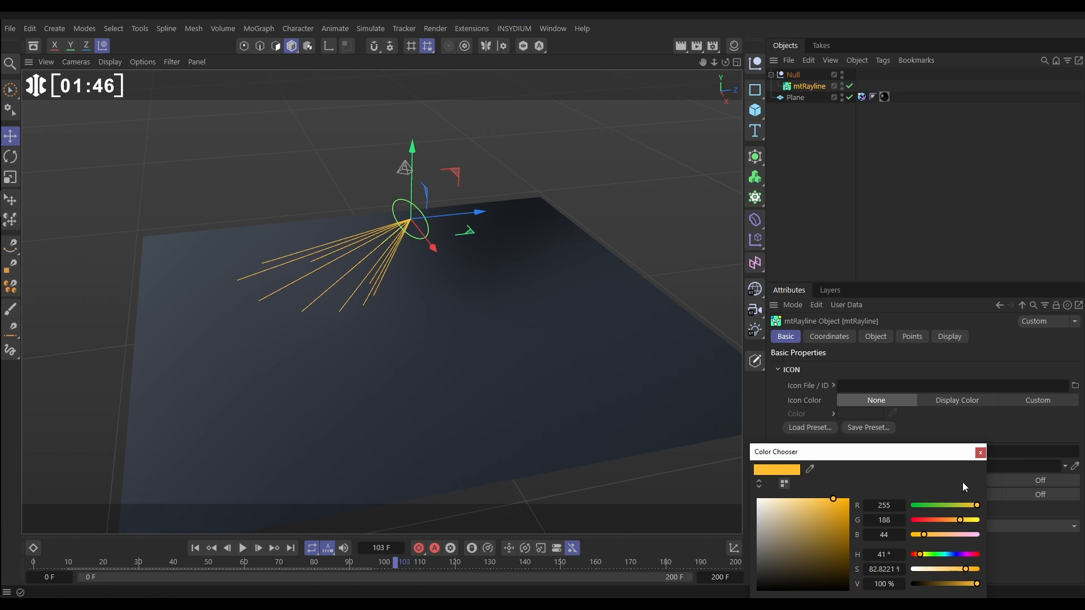
pyautogui.click(980, 452)
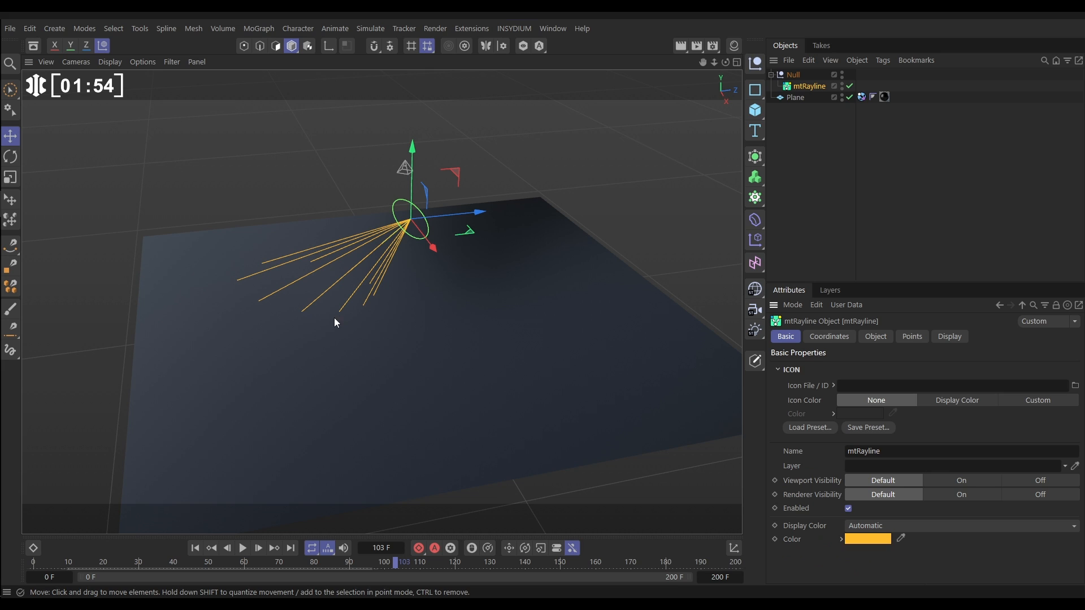
# Step: Add an xpEmitter and rename it xpEmitter_Contact
pyautogui.click(911, 337)
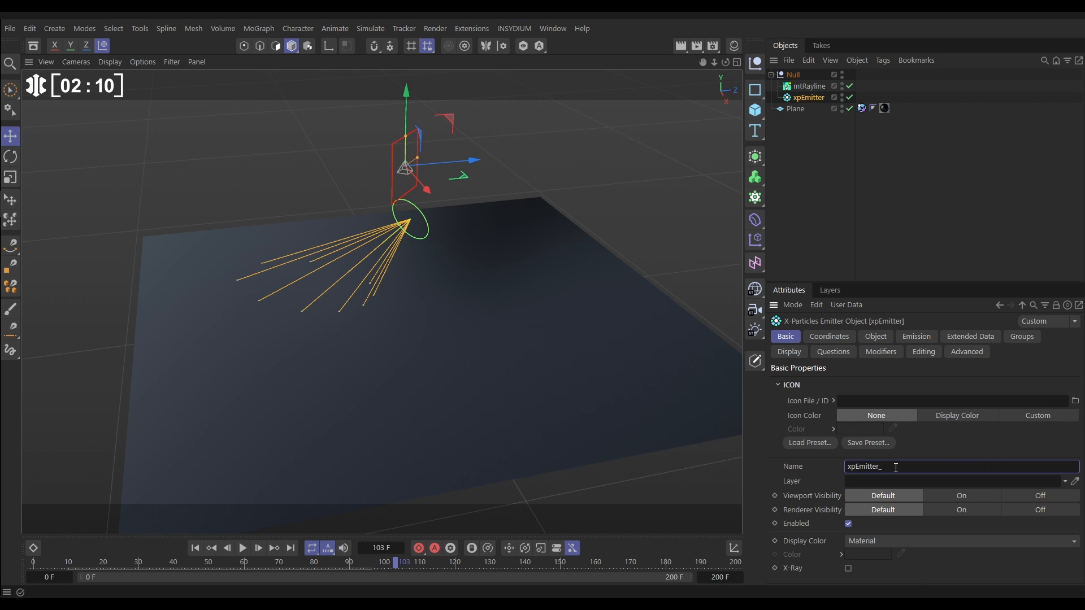
pyautogui.write('Contact')
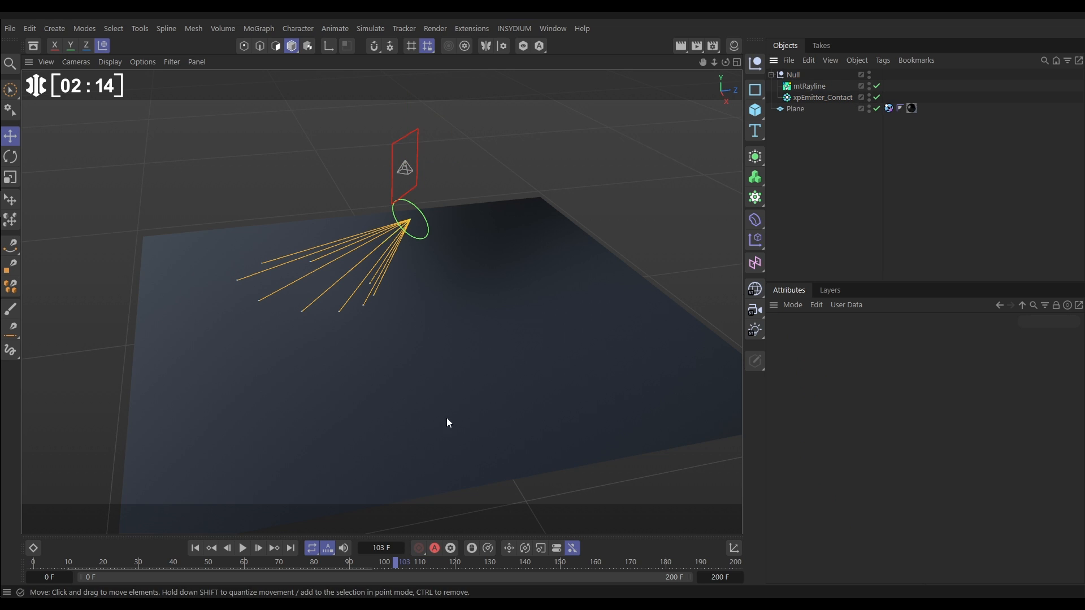
pyautogui.click(242, 547)
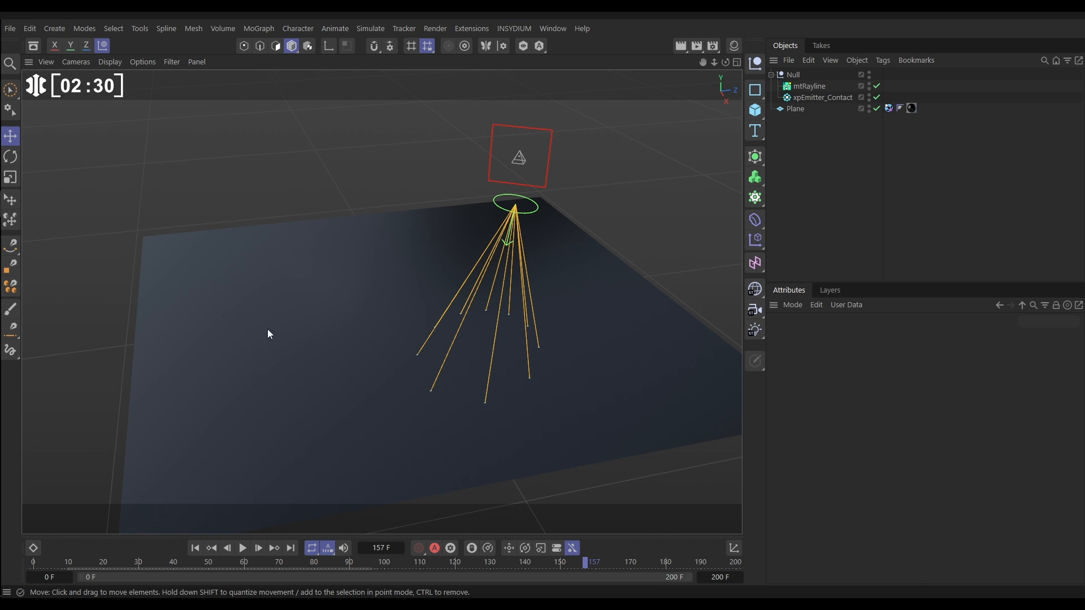
# Step: Step back to an earlier frame and browse the INSYDIUM plugin tools
pyautogui.click(258, 547)
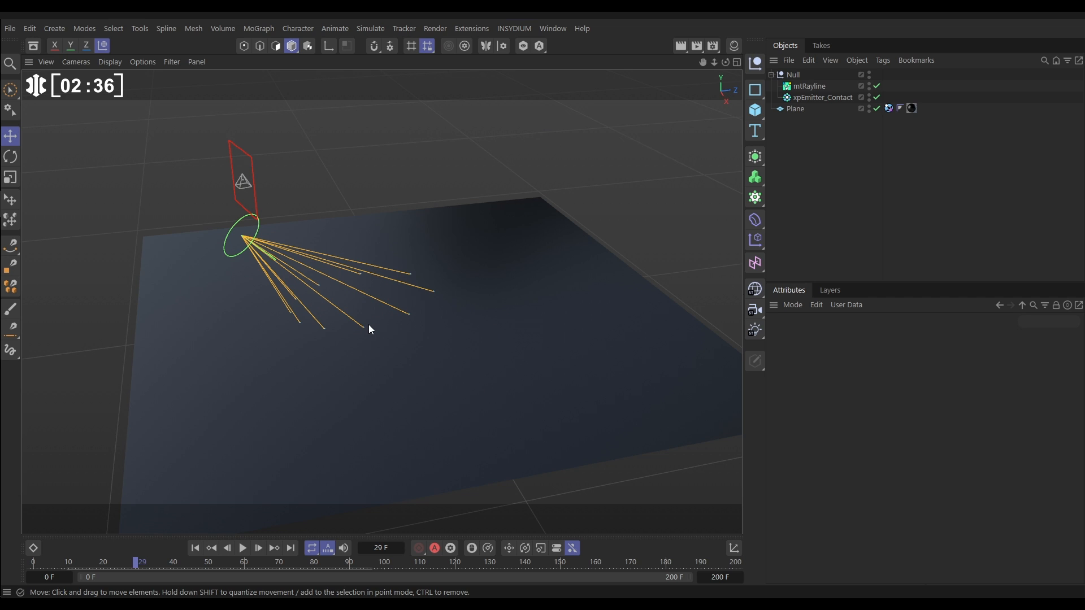
pyautogui.click(513, 28)
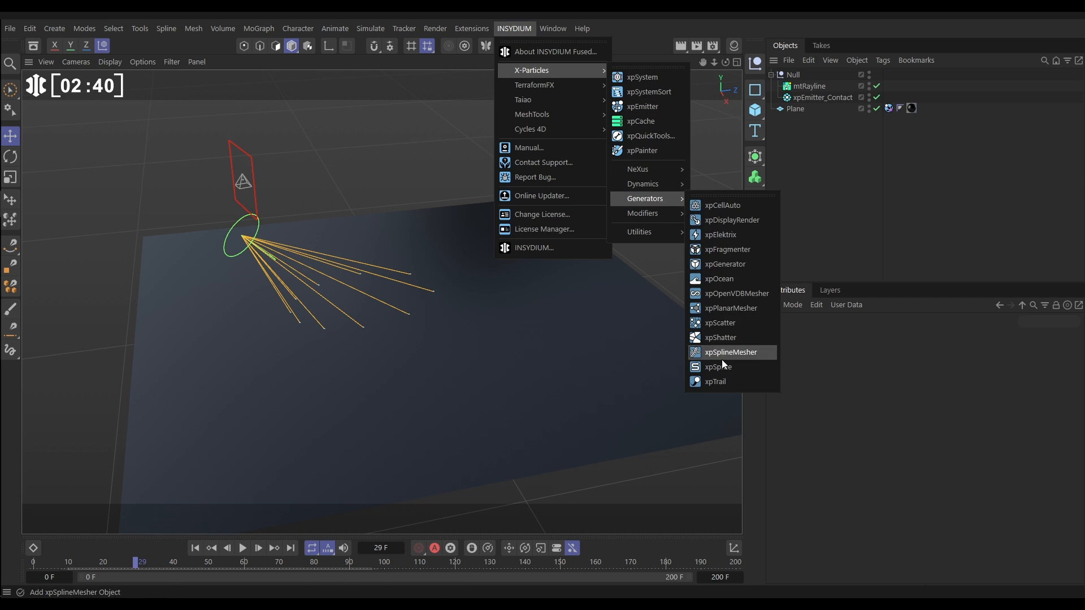
# Step: Add an xpTrail tracking xpEmitter_Contact, colour it orange, and preview the trails
pyautogui.click(717, 381)
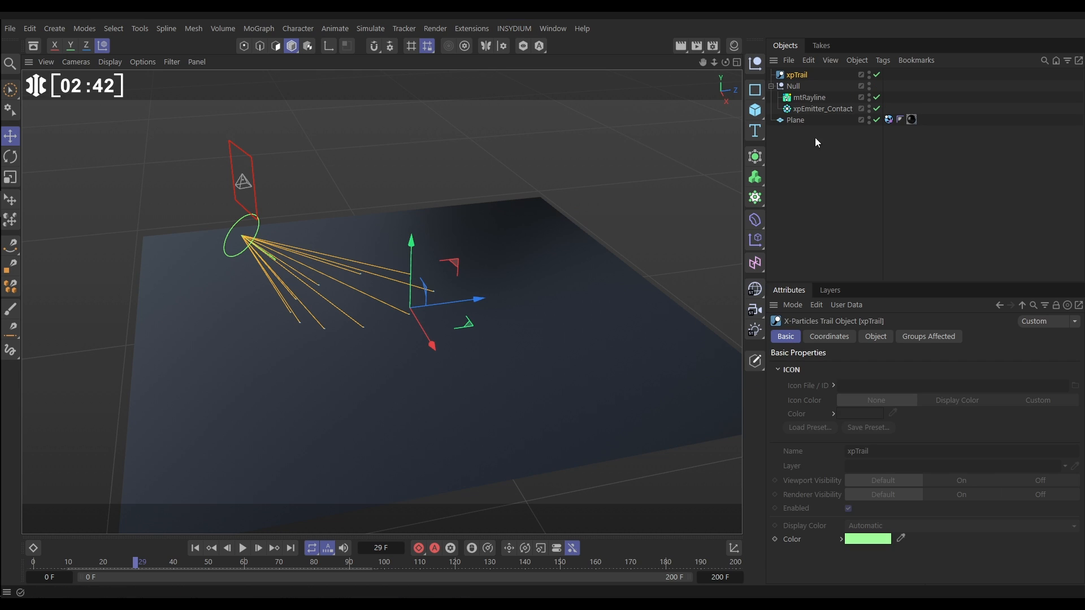
pyautogui.click(875, 337)
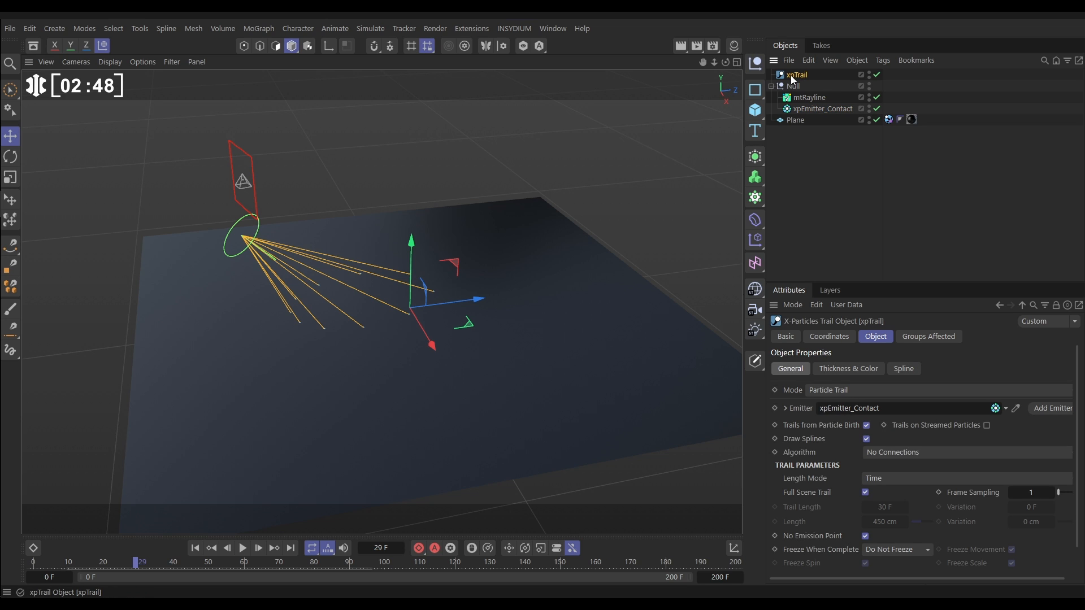
pyautogui.click(784, 336)
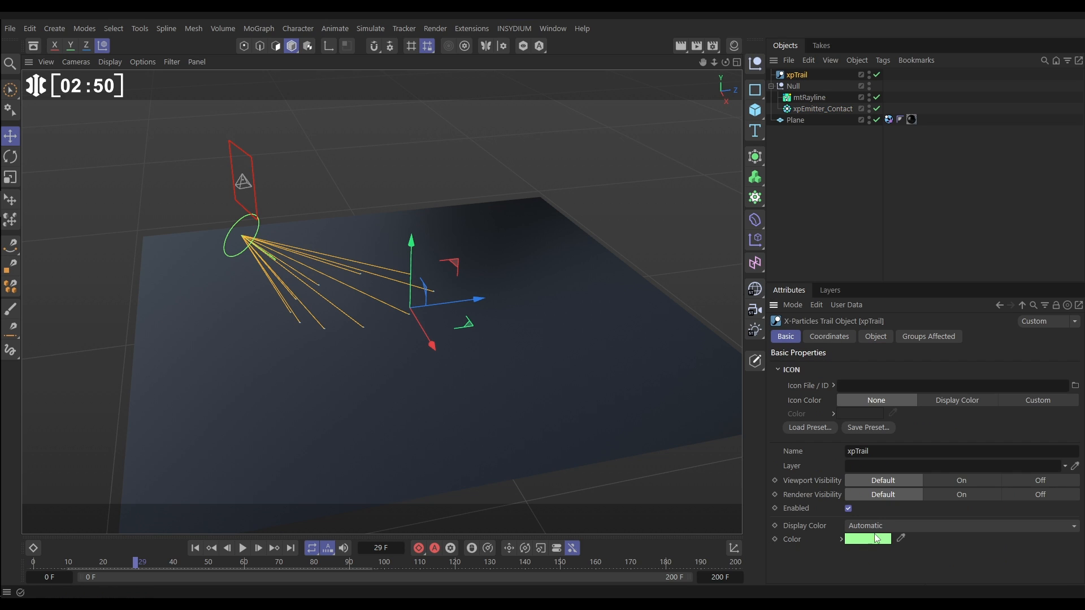
pyautogui.click(867, 540)
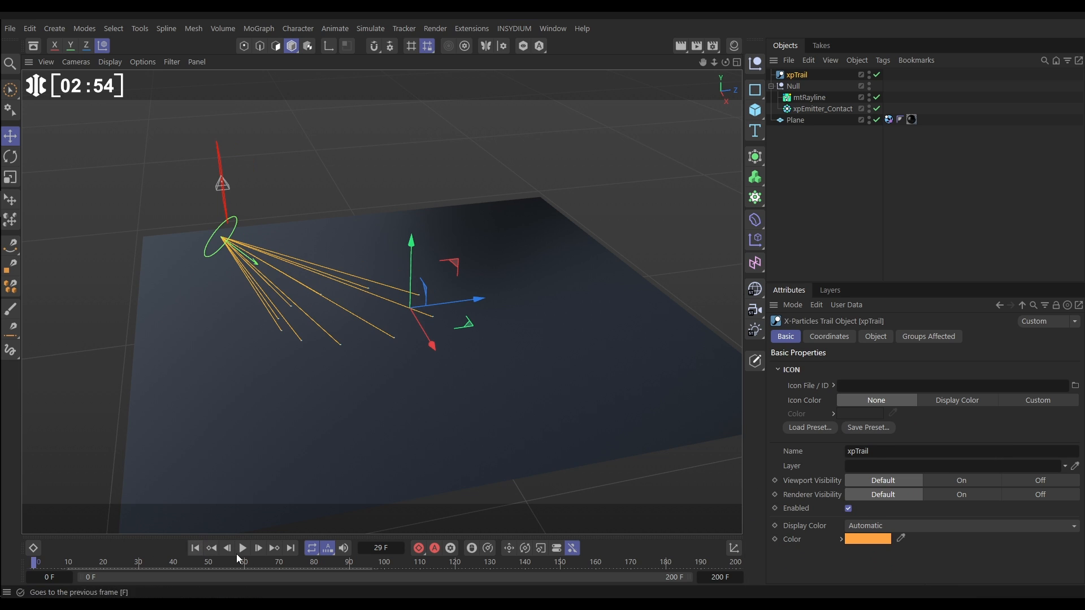
pyautogui.click(258, 548)
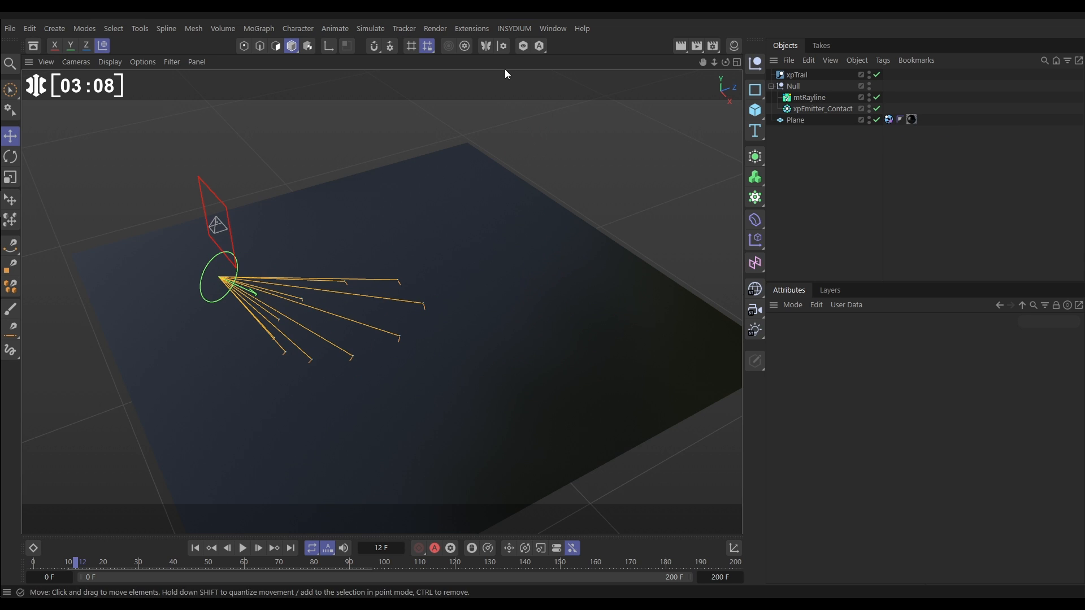
pyautogui.click(513, 29)
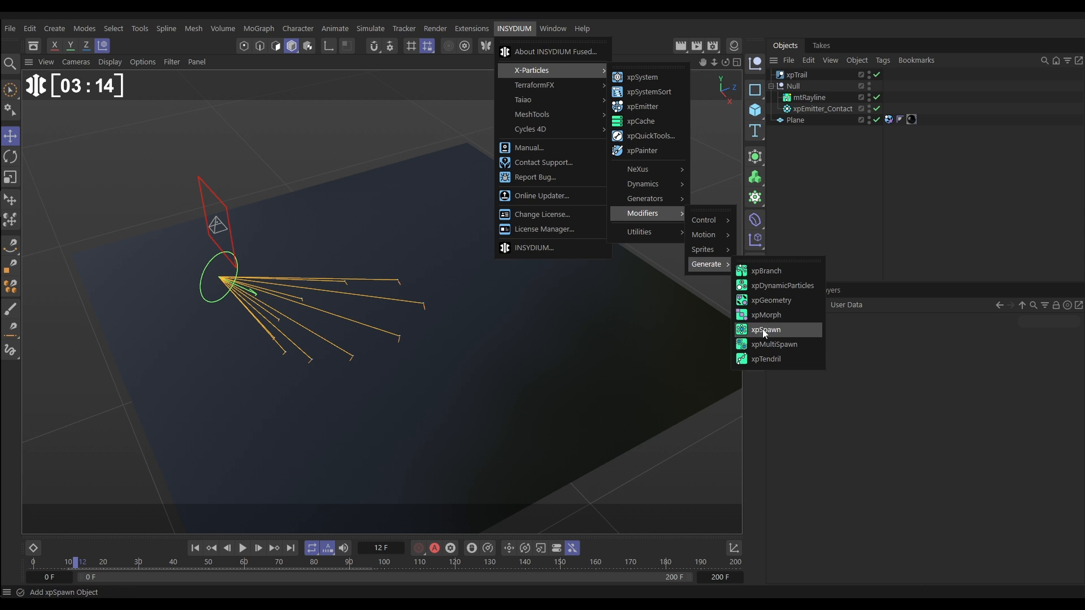
# Step: Add an xpSpawn modifier and create its new spawning emitter via Add Emitter
pyautogui.click(765, 329)
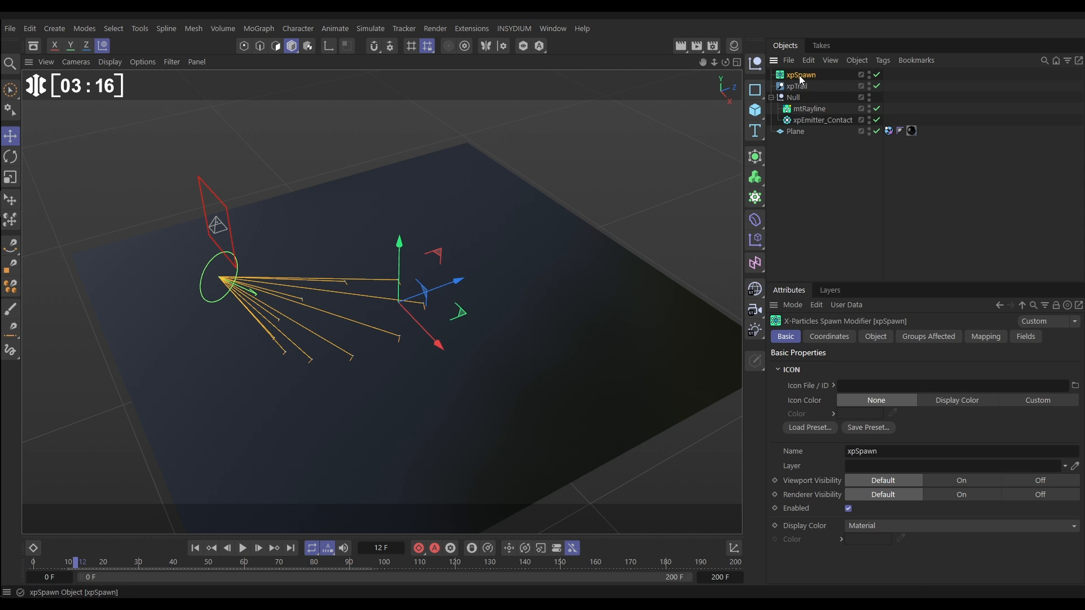
pyautogui.click(874, 337)
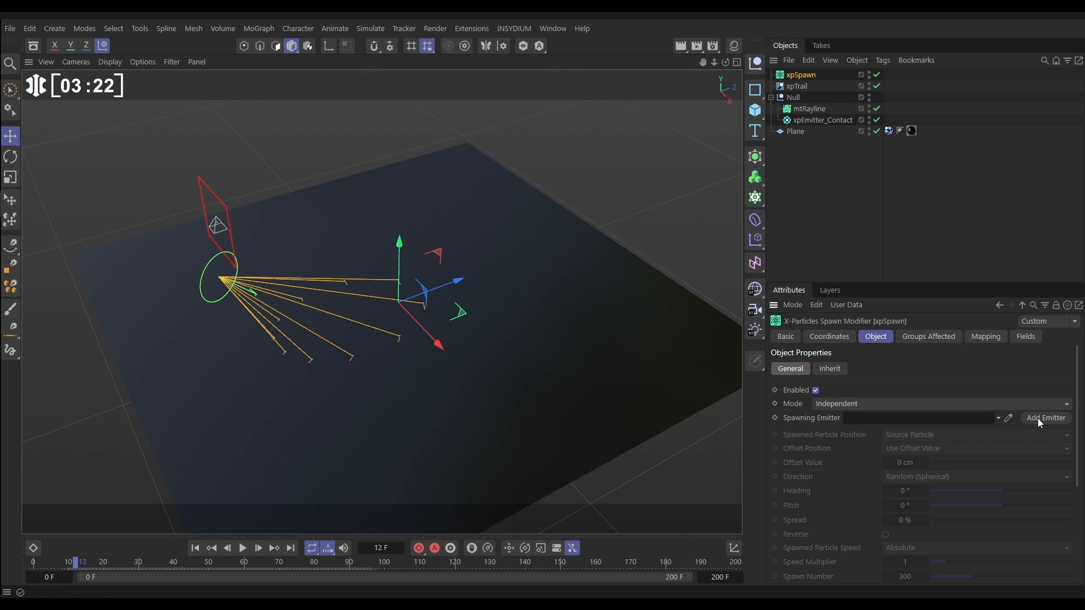
pyautogui.click(1046, 417)
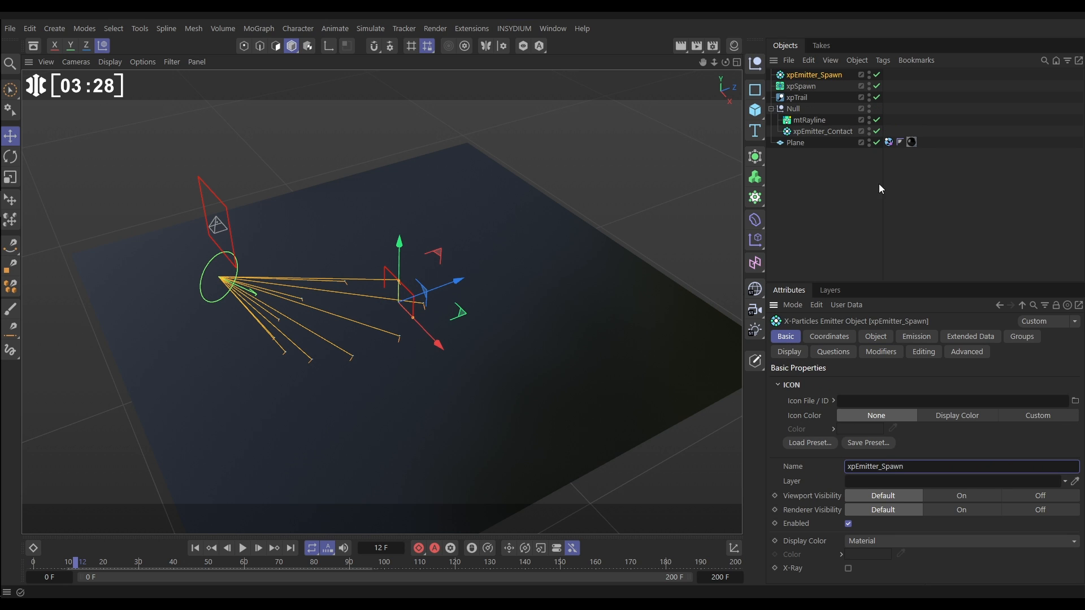
pyautogui.click(800, 86)
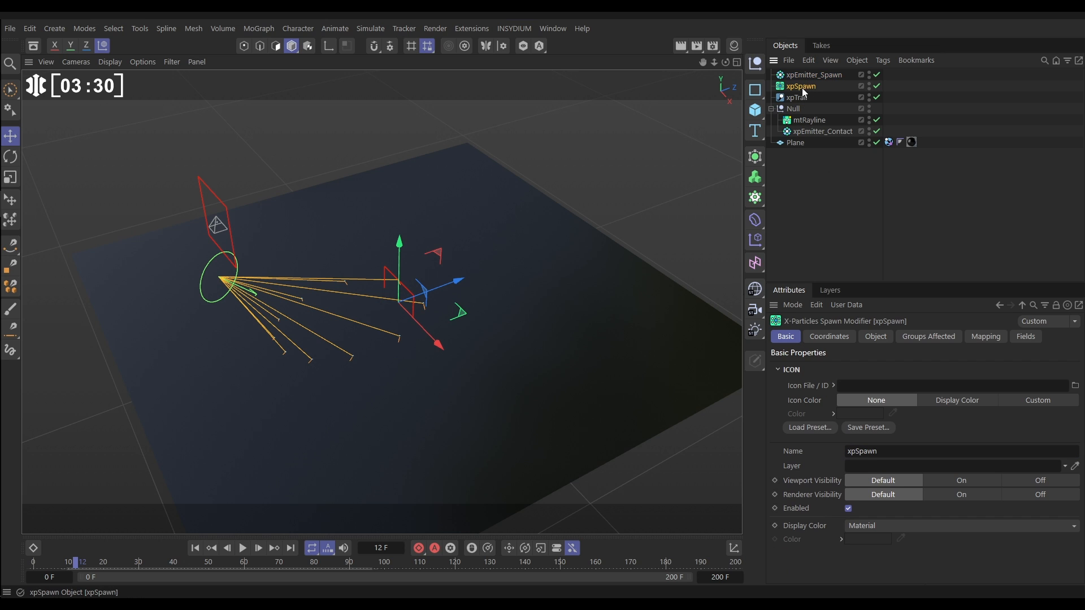
# Step: Set xpEmitter_Spawn's emission Speed to 100 cm with 80 cm variation
pyautogui.click(873, 337)
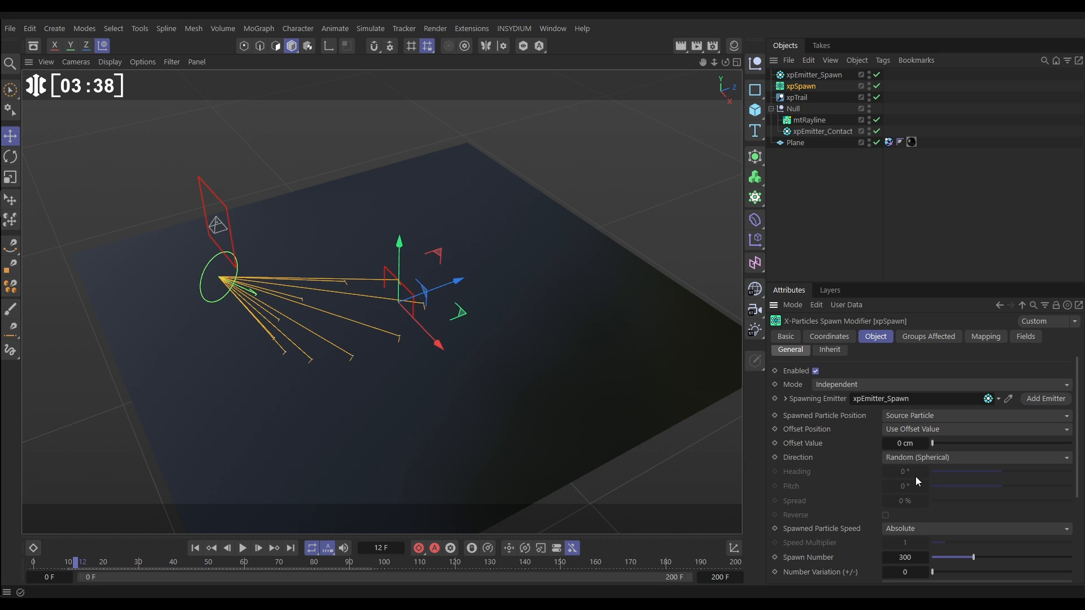
pyautogui.scroll(-3)
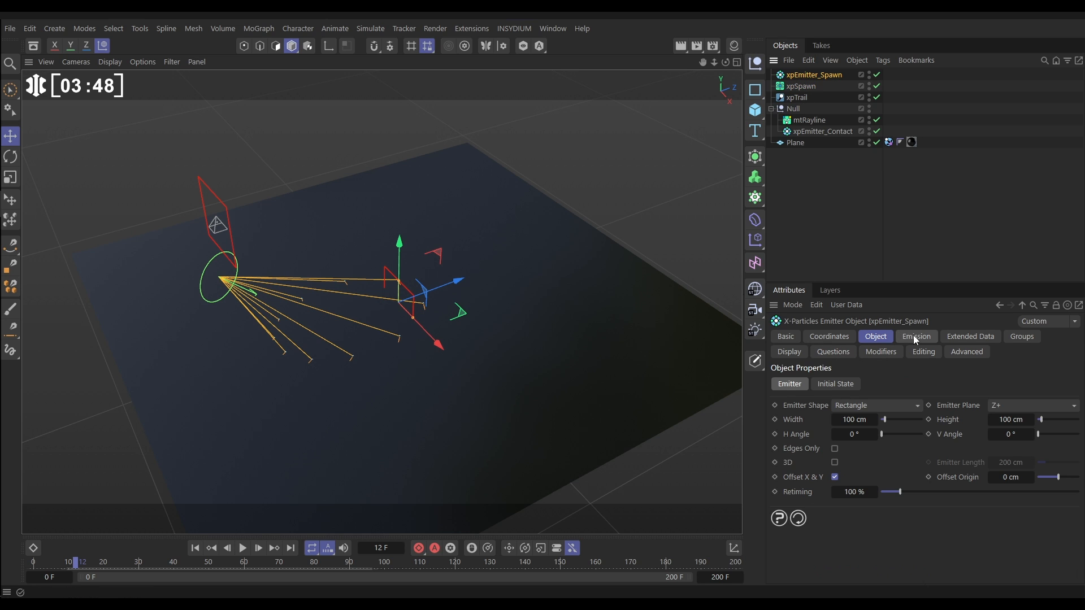
pyautogui.click(916, 337)
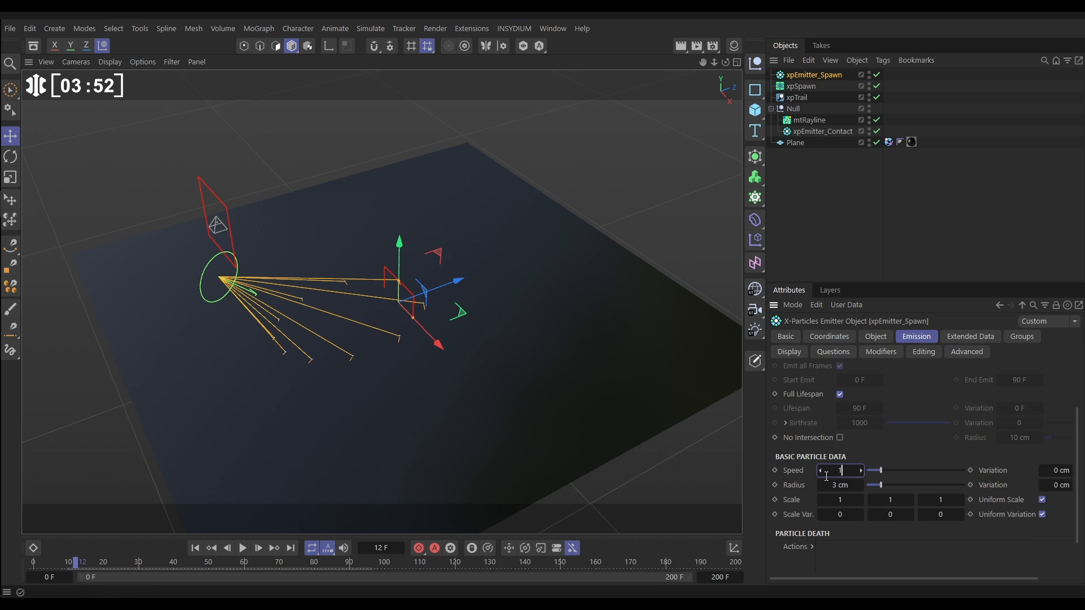
pyautogui.write('100 cm')
pyautogui.click(1055, 470)
pyautogui.write('80')
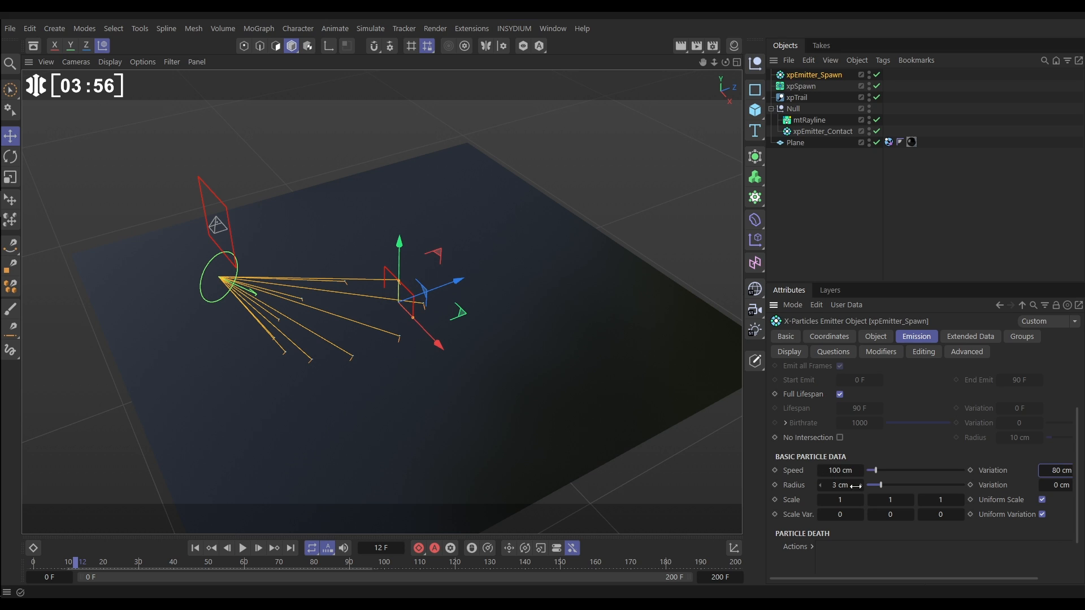
pyautogui.click(801, 86)
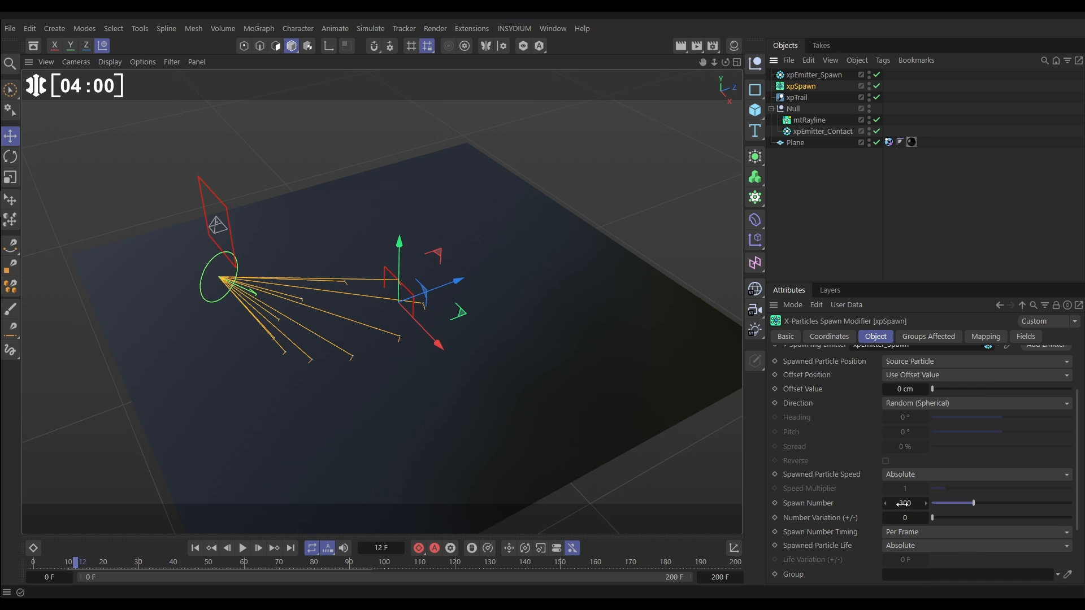
# Step: Set Spawn Number 75 with Number Variation 15, then rewind and play to preview
pyautogui.click(905, 503)
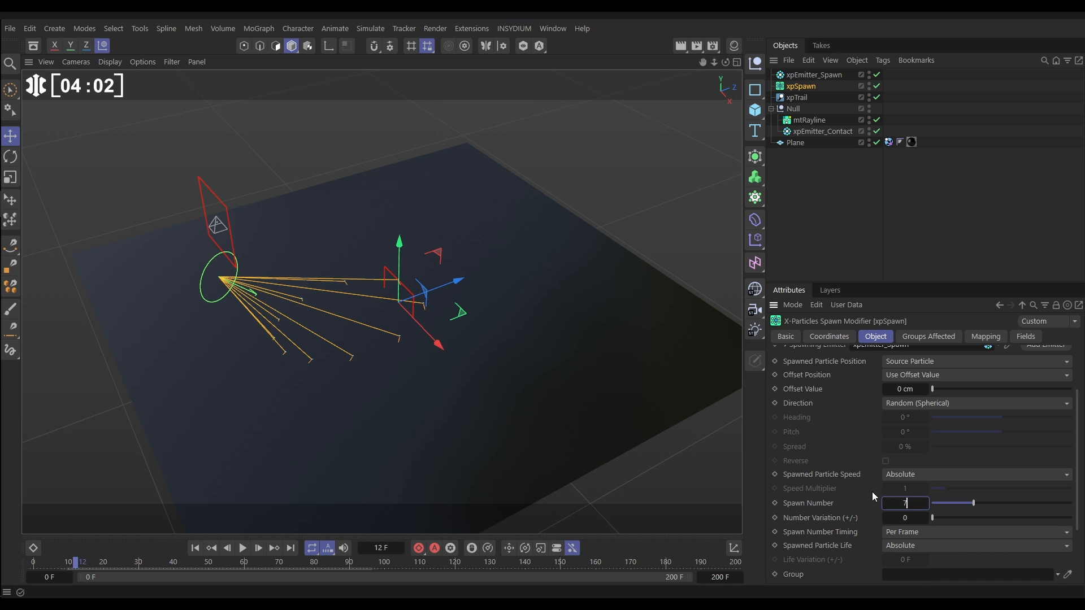
pyautogui.write('15')
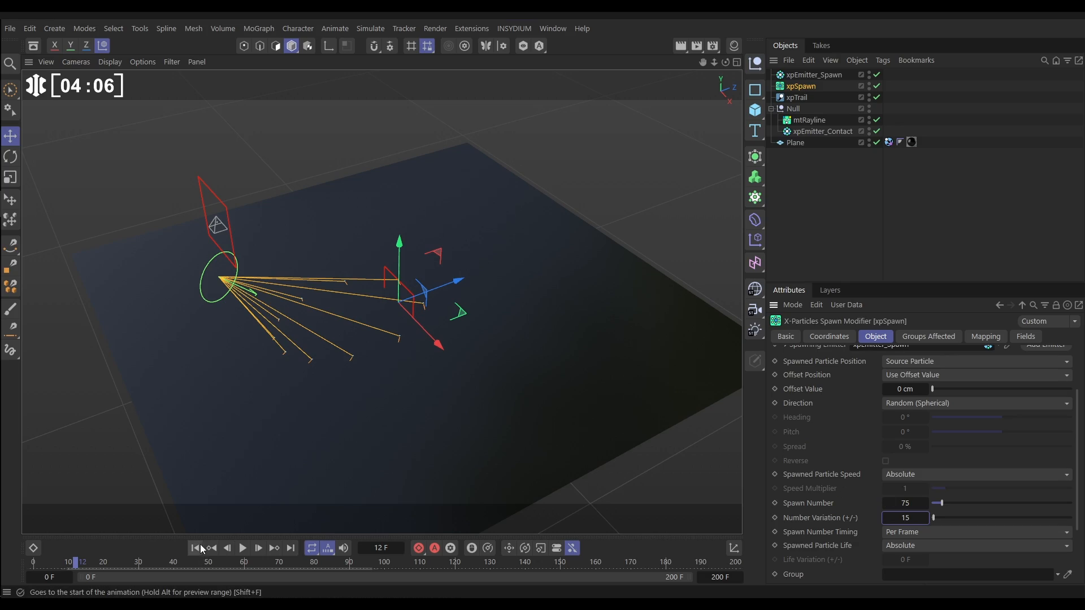
pyautogui.click(242, 547)
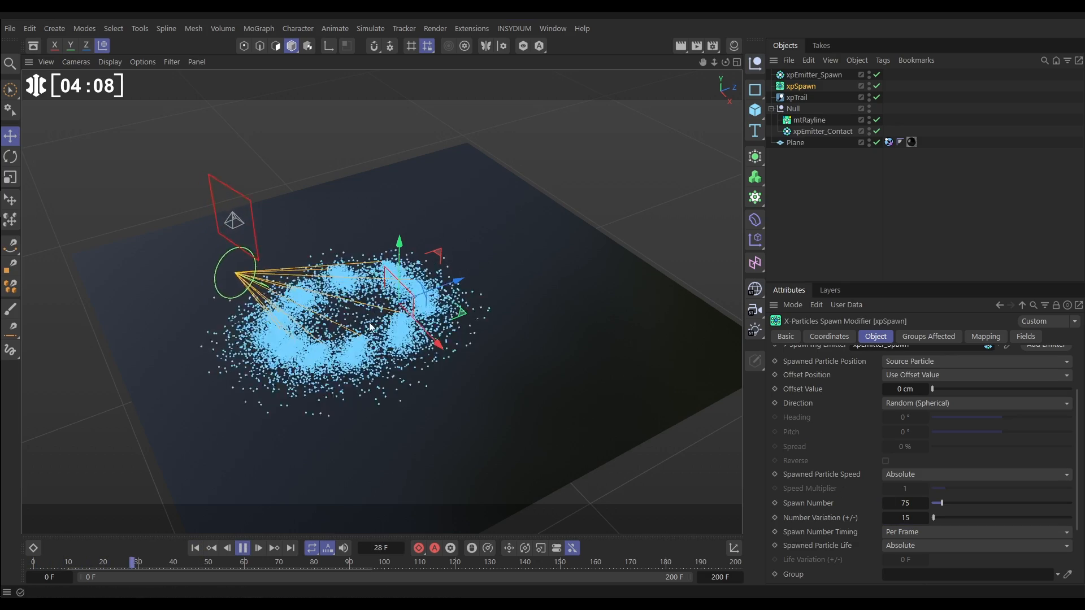
pyautogui.click(258, 548)
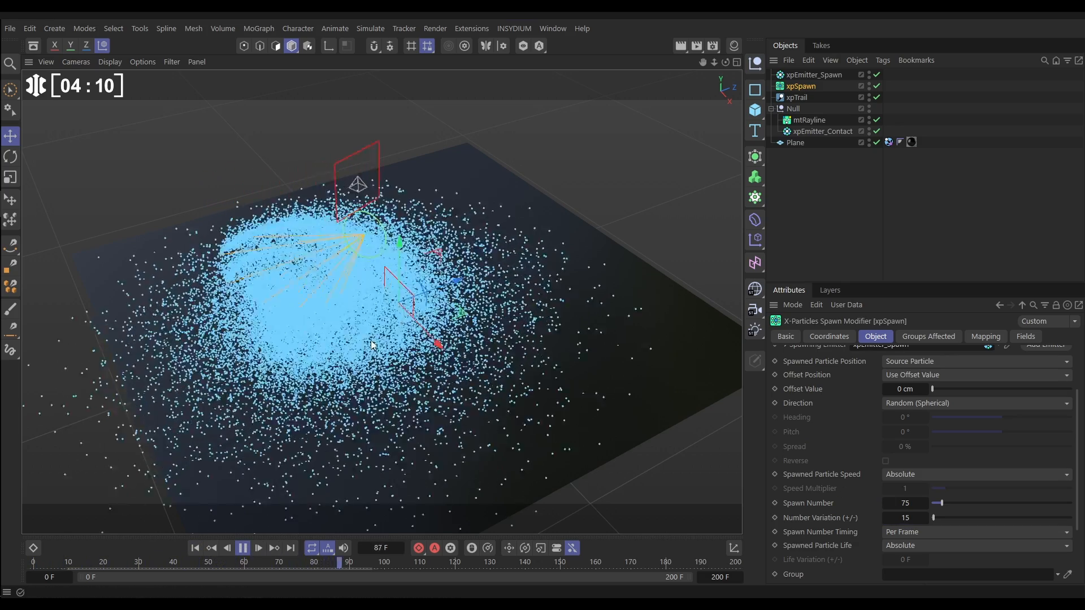
pyautogui.click(259, 549)
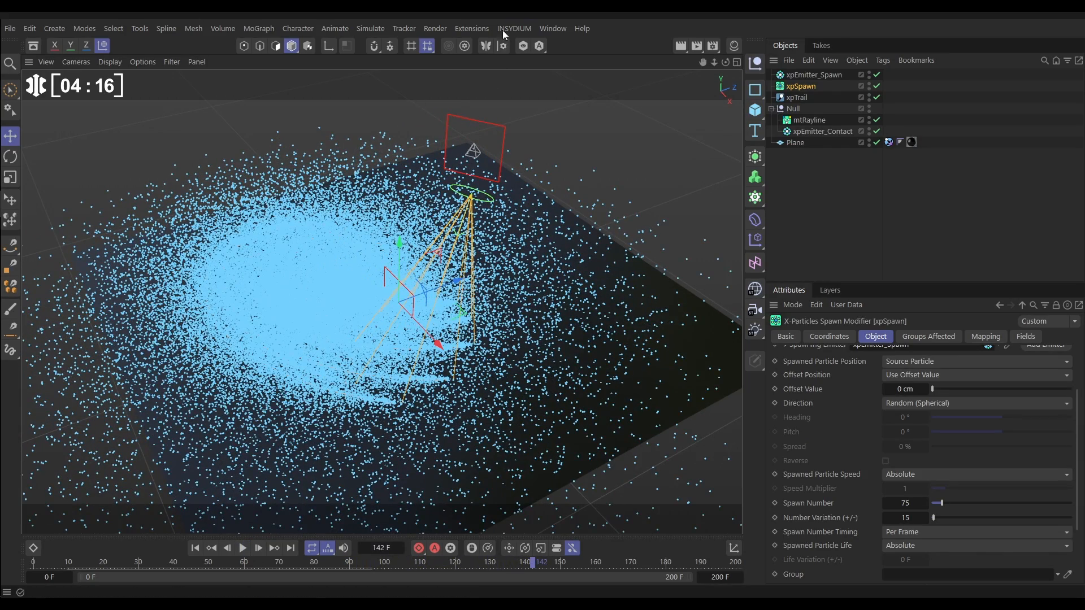
# Step: Add an xpGravity motion modifier and replay the animation to check the falling particles
pyautogui.click(513, 29)
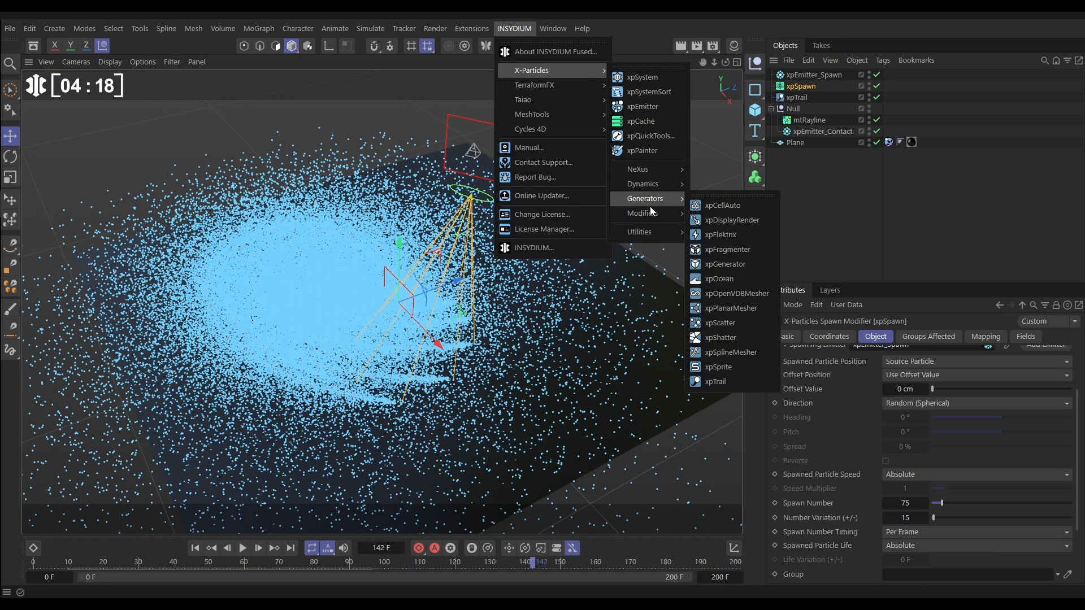
pyautogui.click(642, 213)
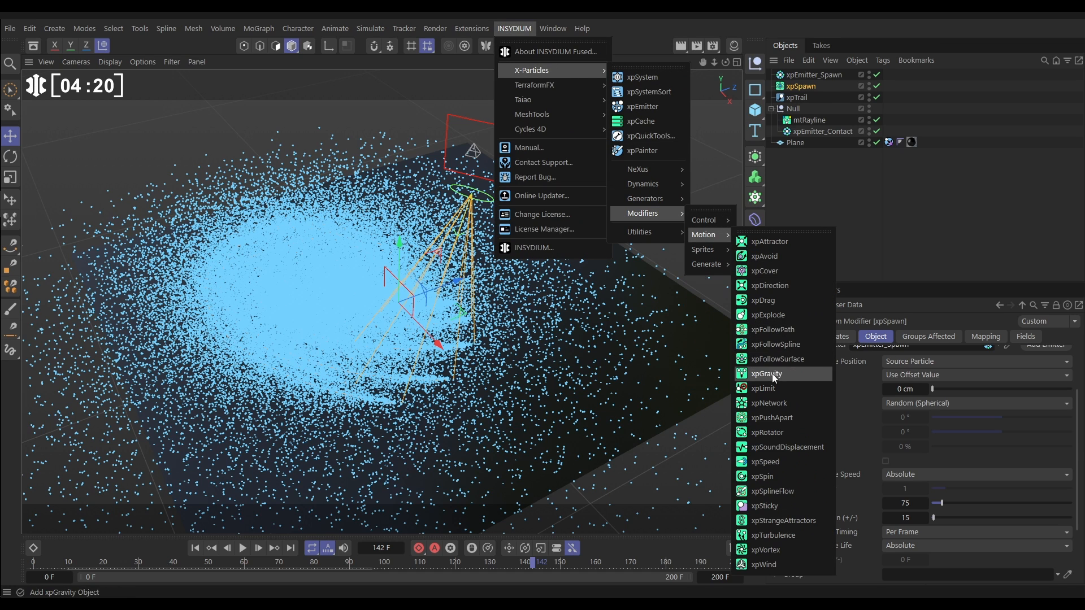
pyautogui.click(766, 374)
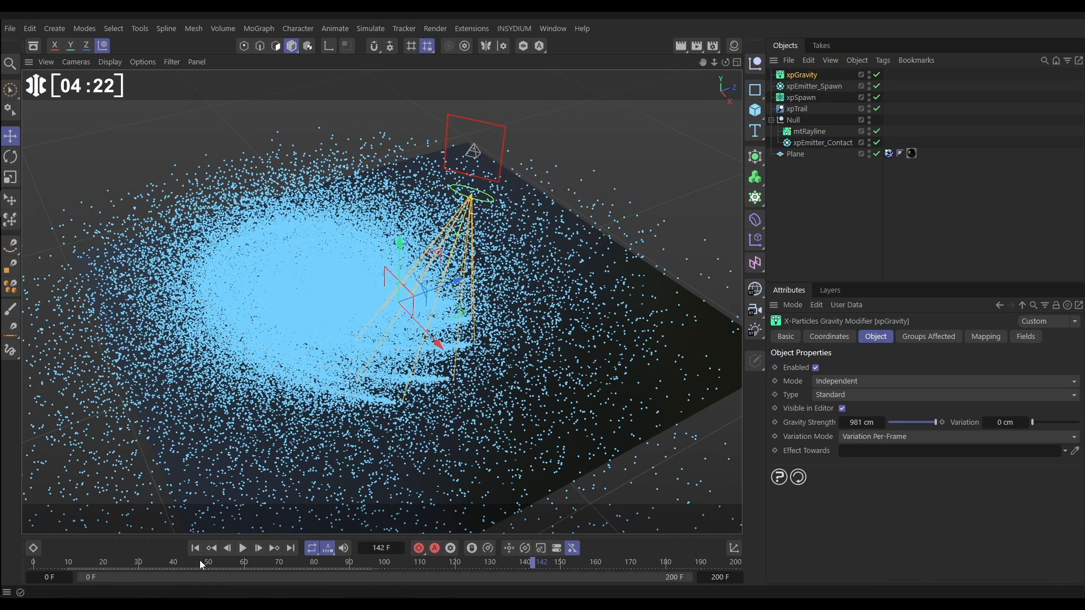
pyautogui.click(243, 548)
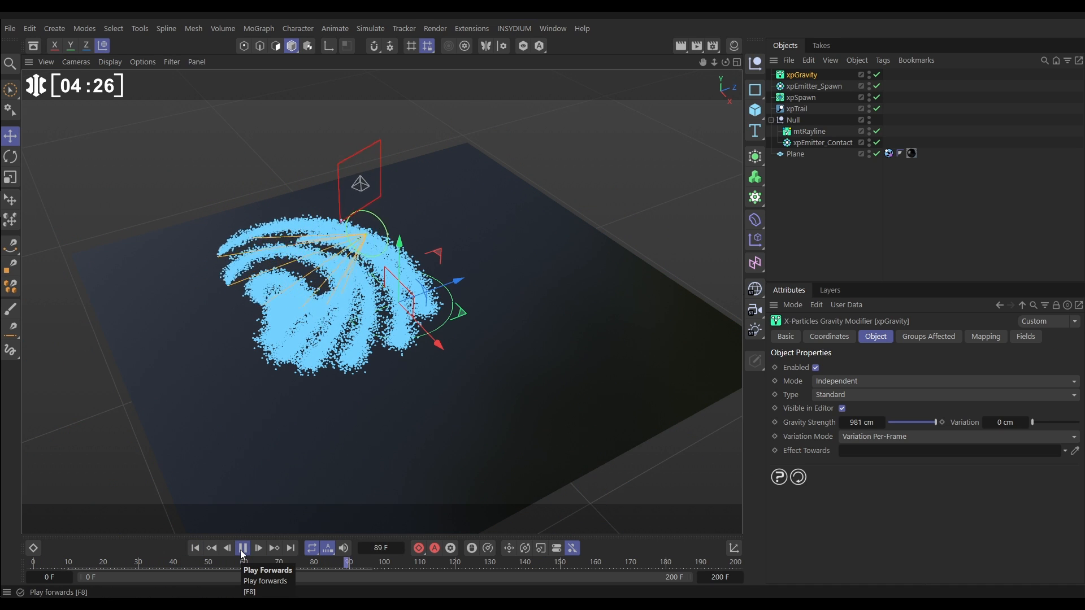
pyautogui.click(258, 547)
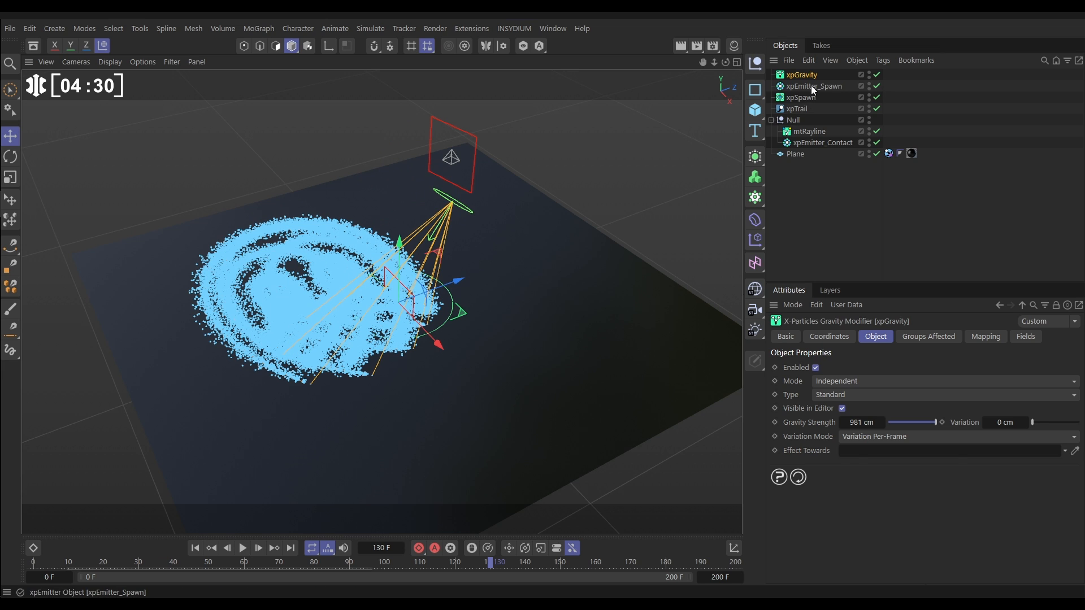
# Step: Set xpEmitter_Spawn display to lines coloured by Age with an orange-white-black gradient
pyautogui.click(814, 86)
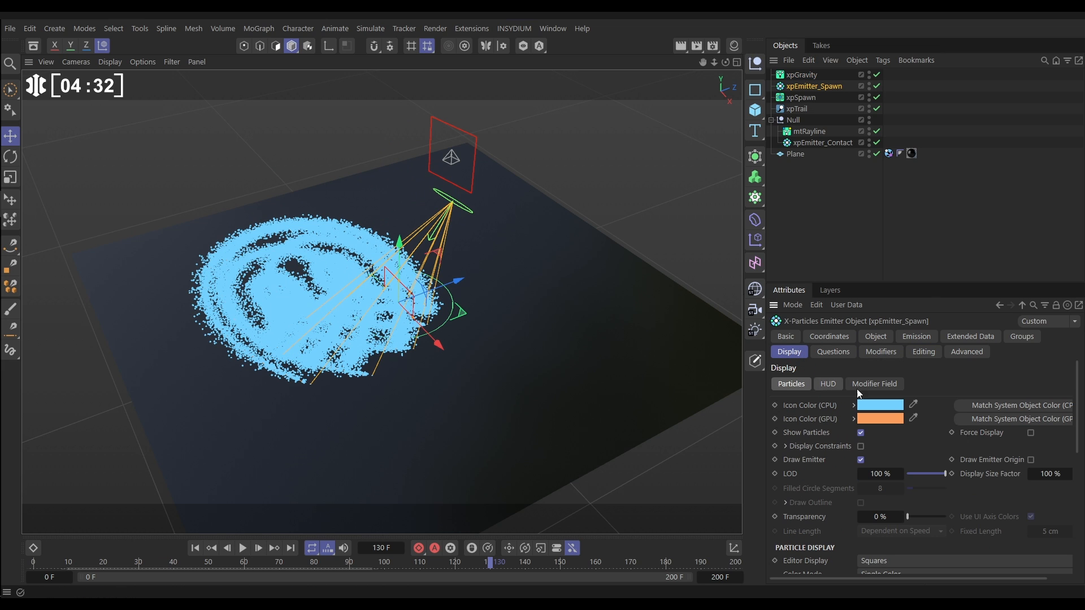
pyautogui.scroll(-3)
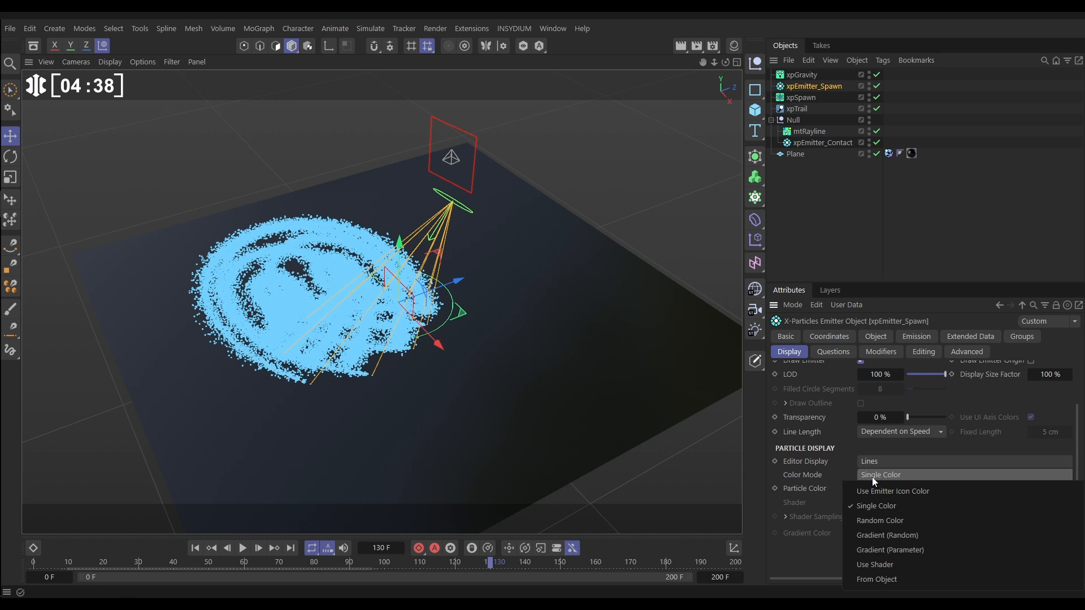
pyautogui.click(890, 549)
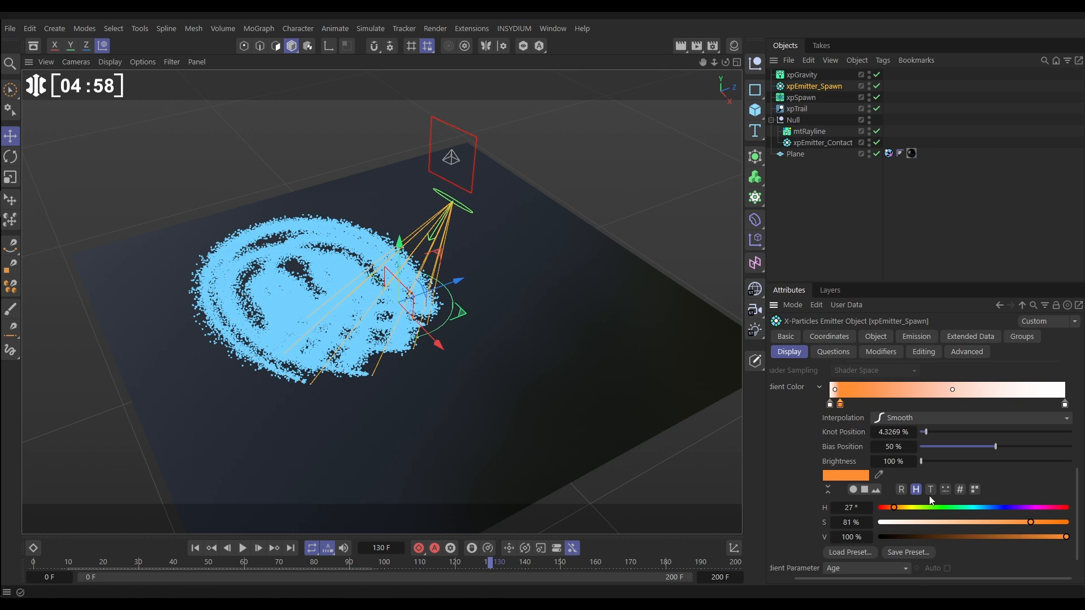
pyautogui.click(1065, 404)
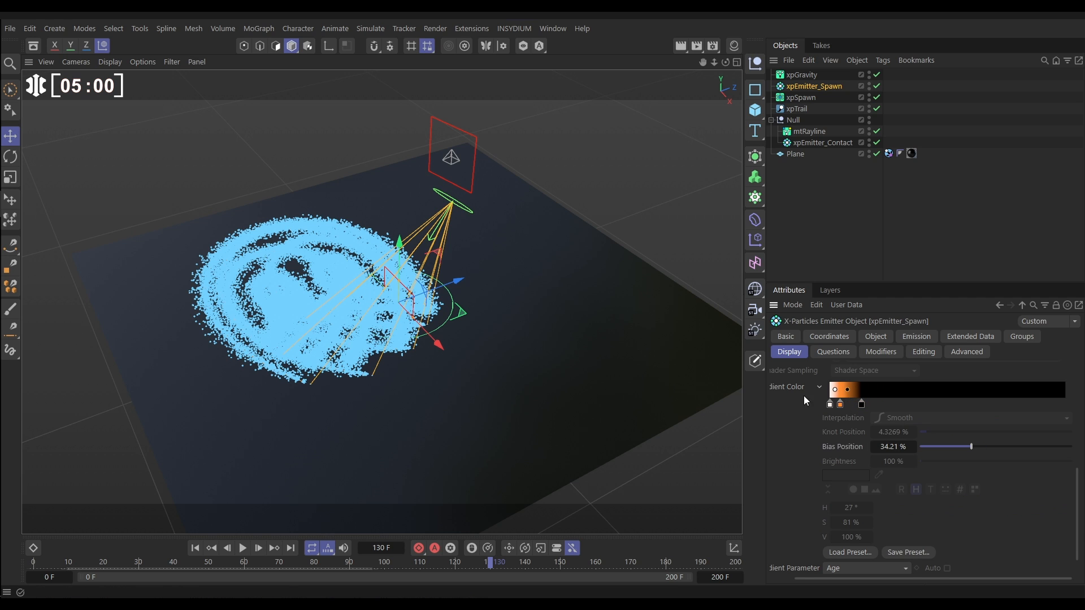
pyautogui.click(257, 548)
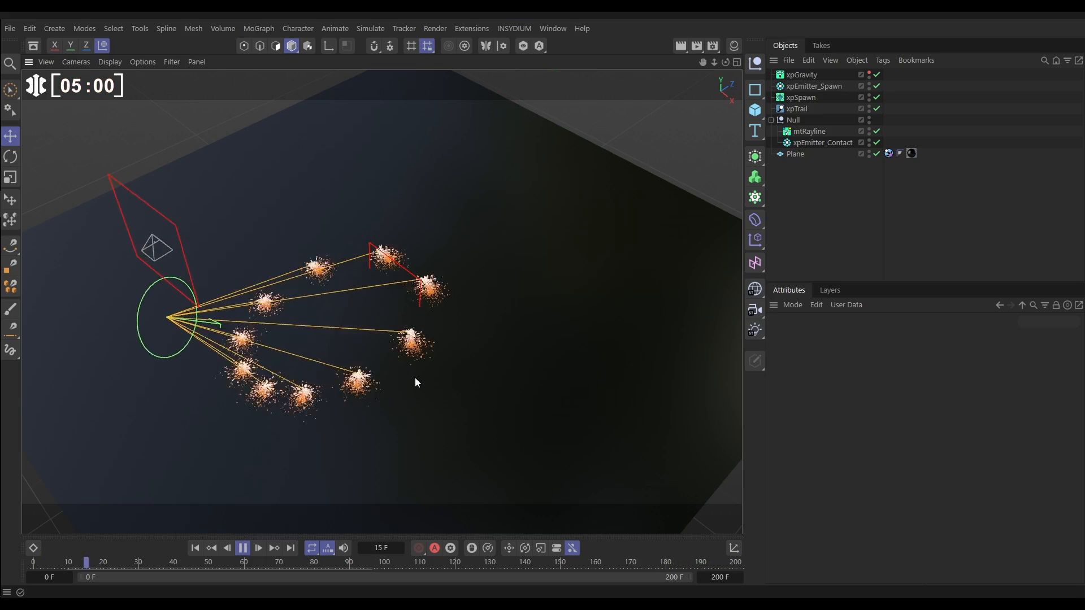
# Step: Play the timeline to watch the orange sparks arc downward and fade to black
pyautogui.click(257, 548)
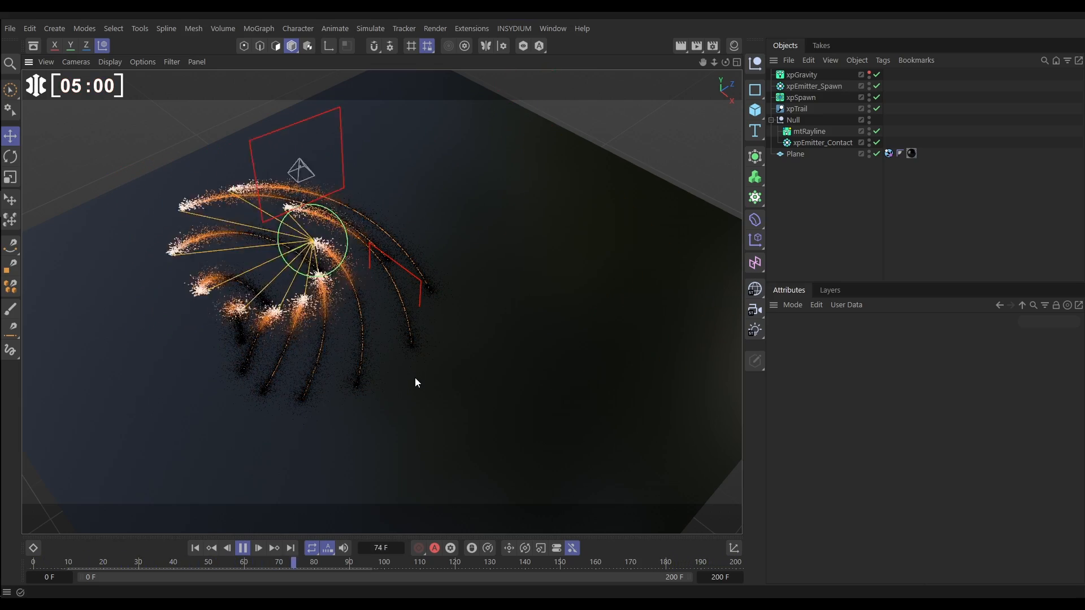